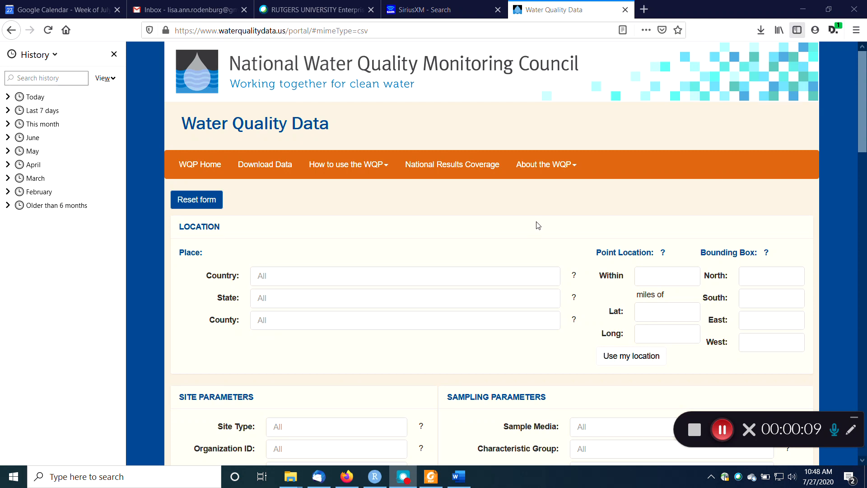
mouse_move(248, 108)
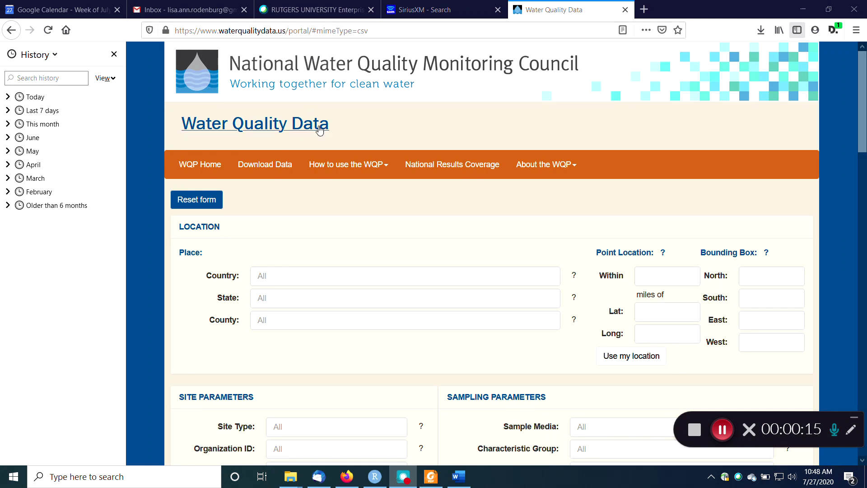
mouse_move(333, 148)
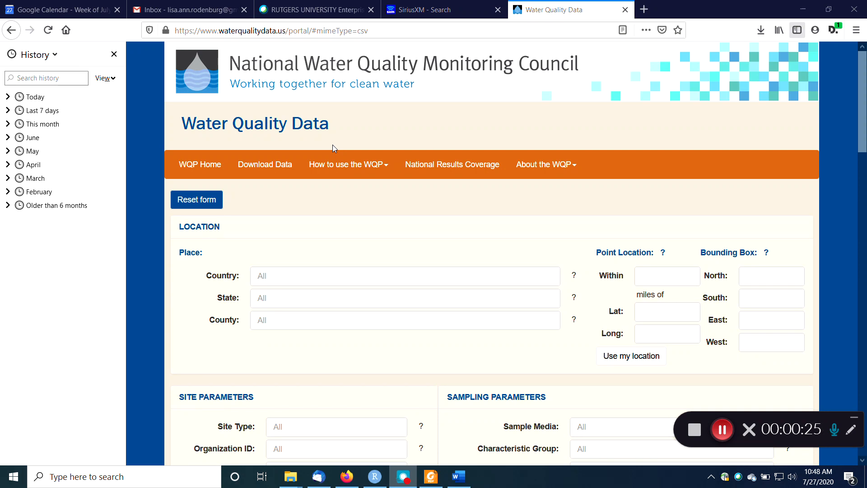
mouse_move(409, 235)
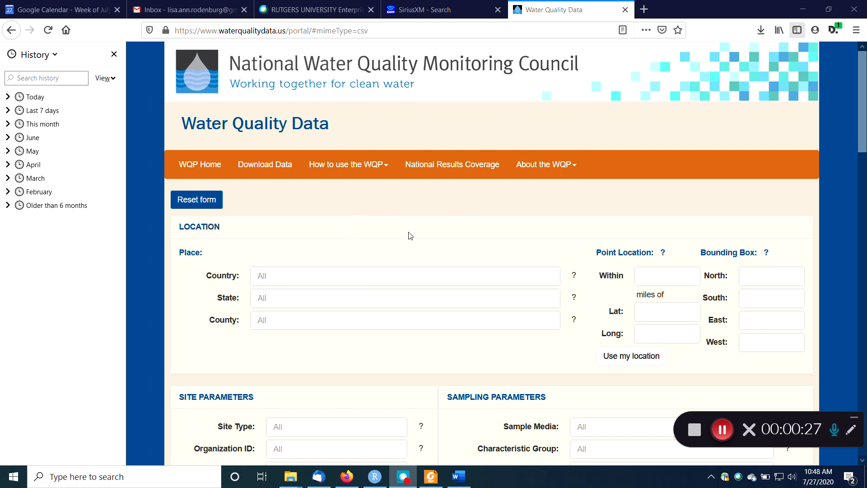
Filter the query to the PFAS,Perfluorinated Alkyl Substance group and Biological Tissue sample media.
scroll(down, 3)
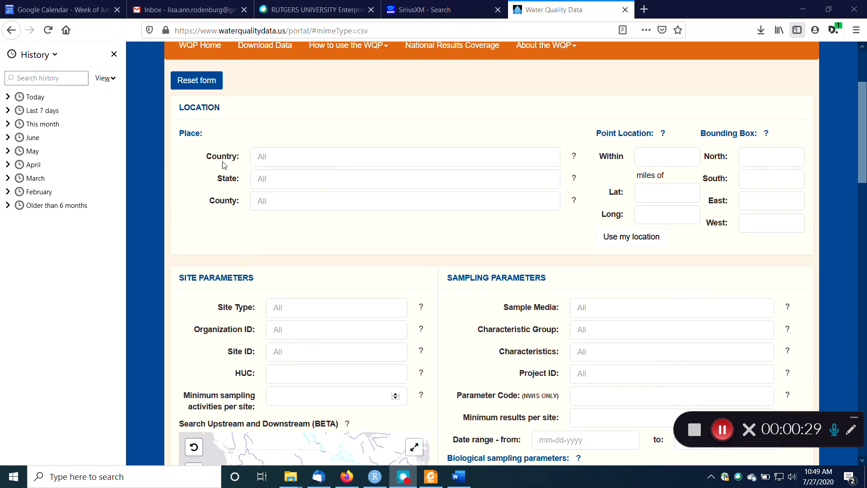
mouse_move(231, 165)
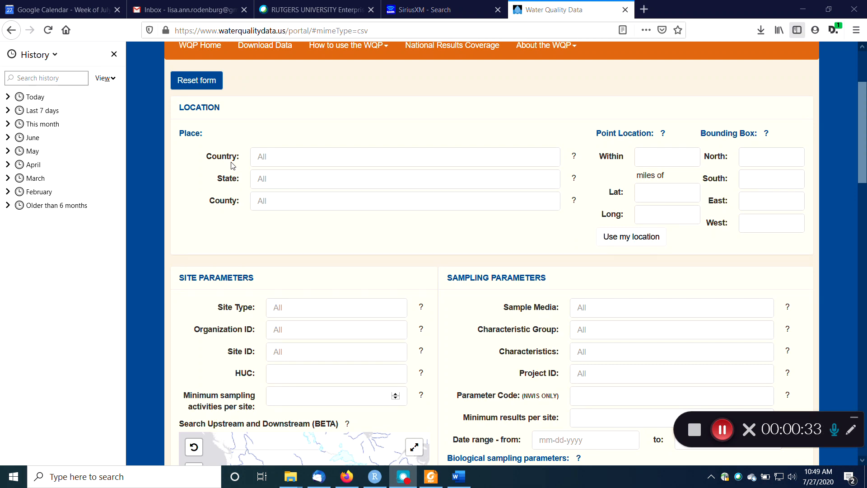
mouse_move(578, 224)
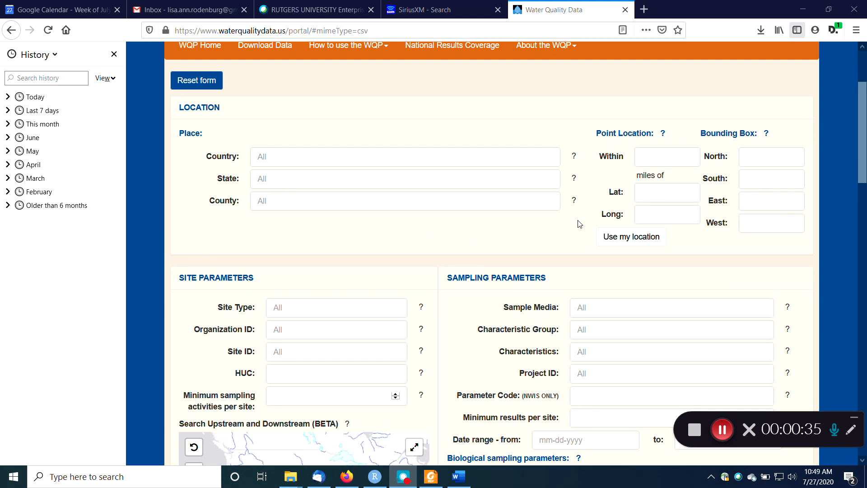
mouse_move(701, 214)
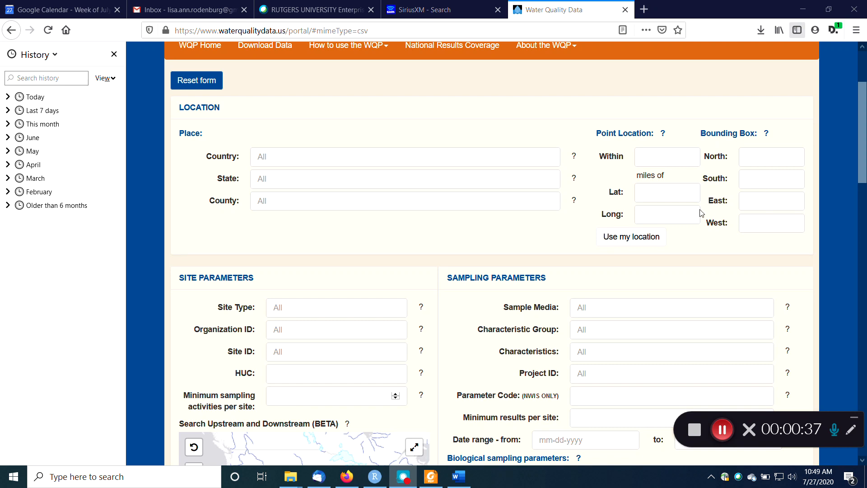
mouse_move(444, 248)
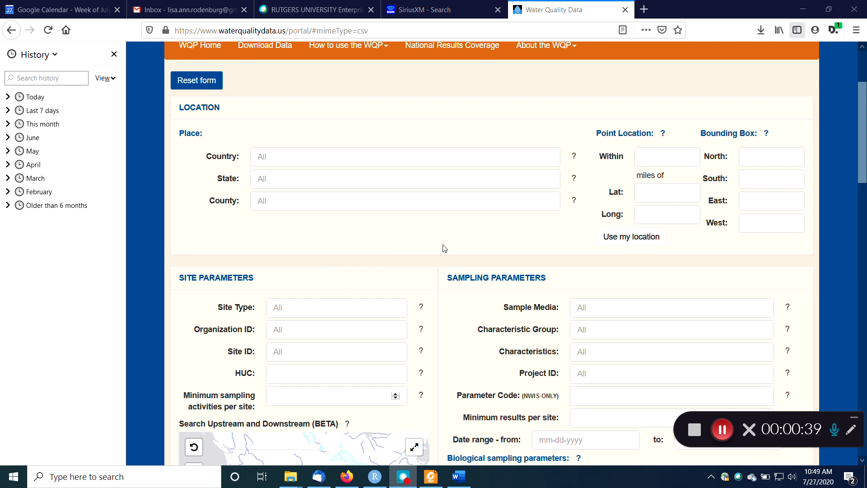
scroll(down, 3)
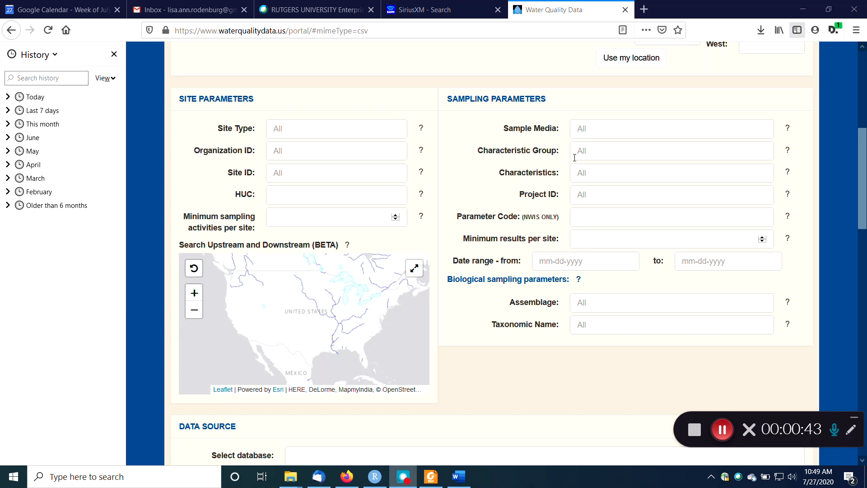
click(670, 150)
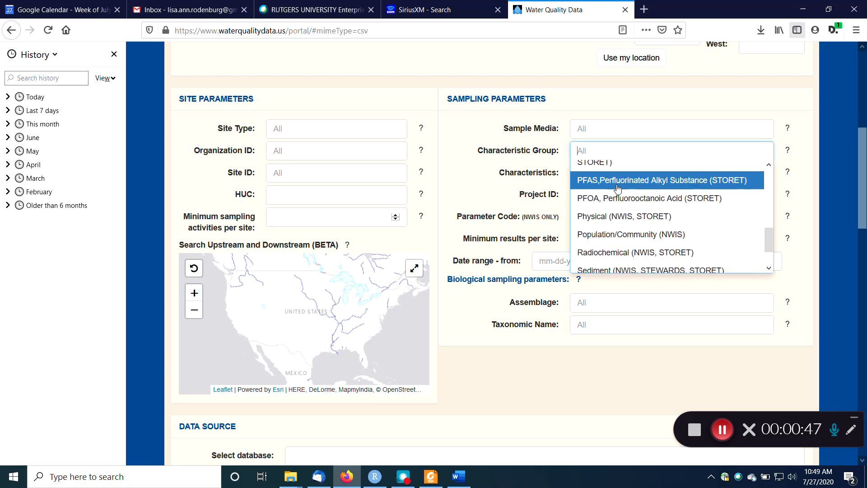
click(658, 180)
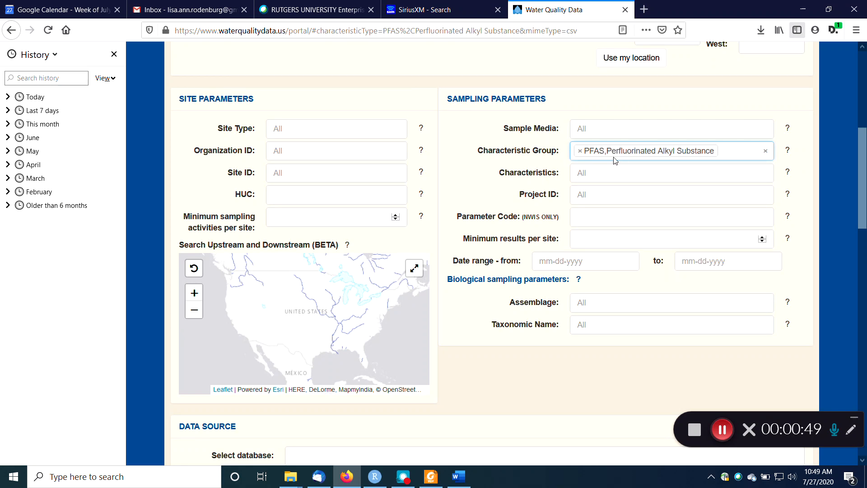
mouse_move(606, 173)
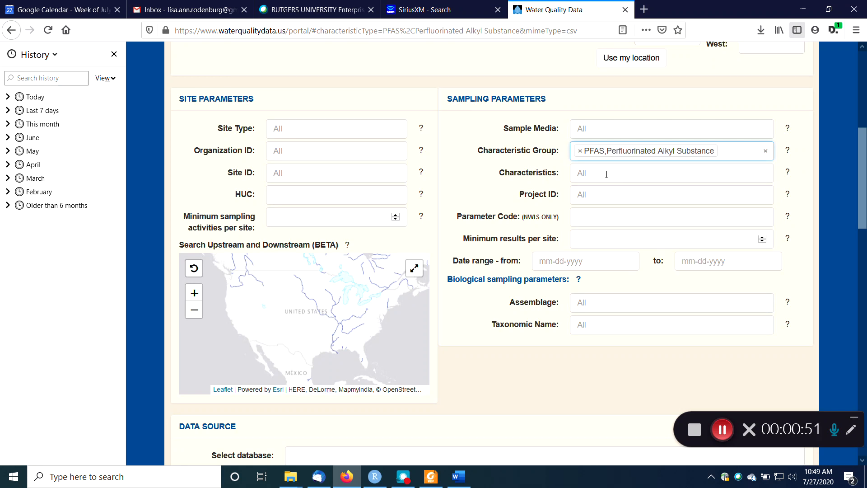
click(670, 128)
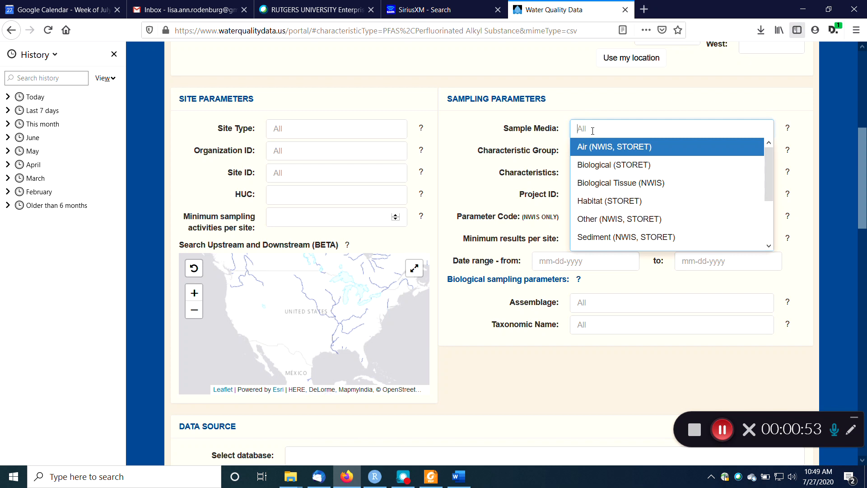
mouse_move(619, 182)
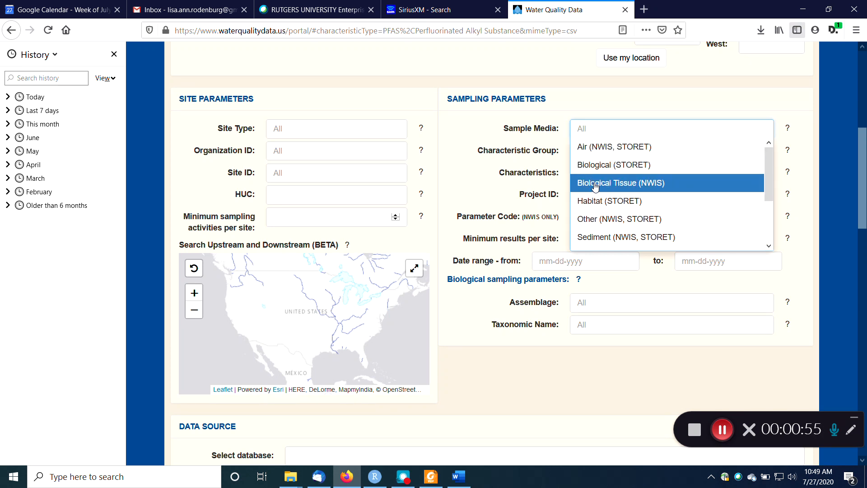
click(621, 183)
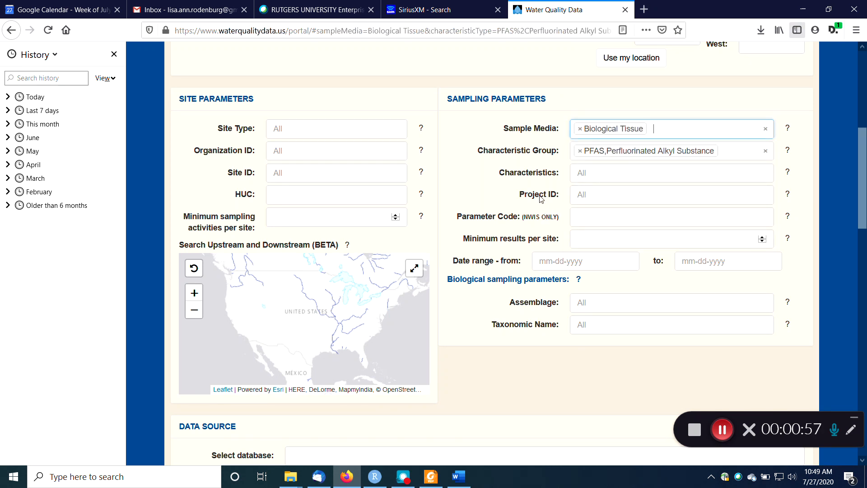
mouse_move(529, 236)
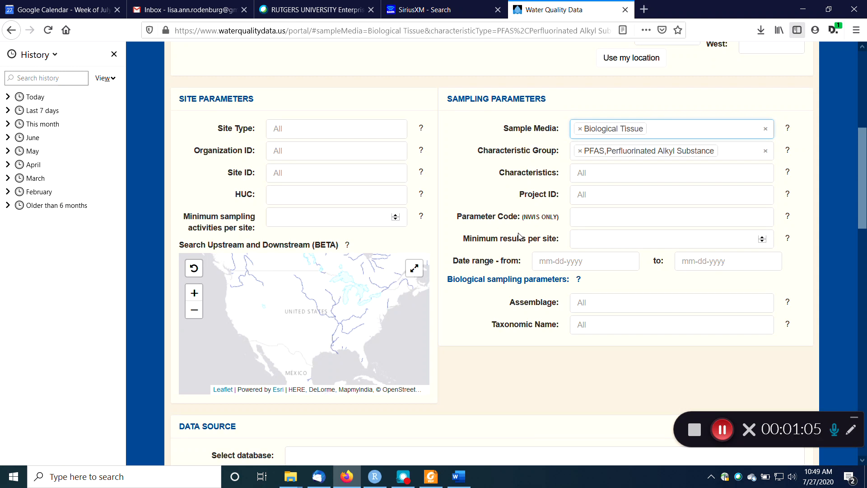
mouse_move(526, 167)
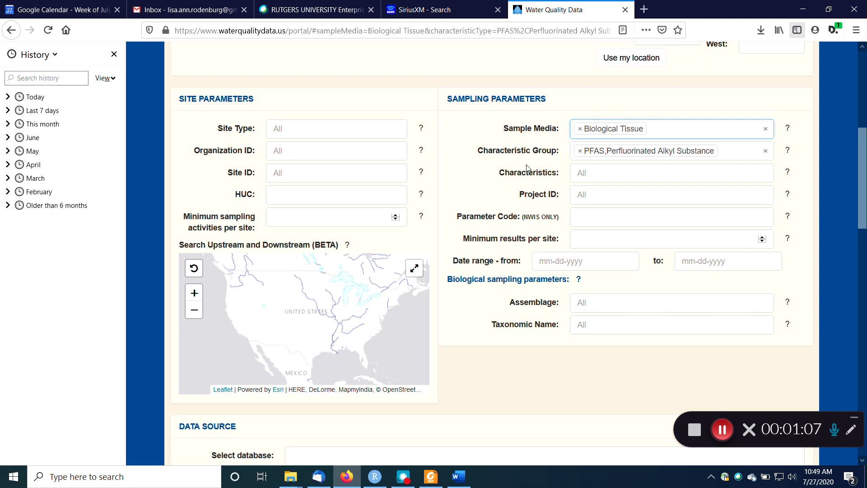
scroll(down, 3)
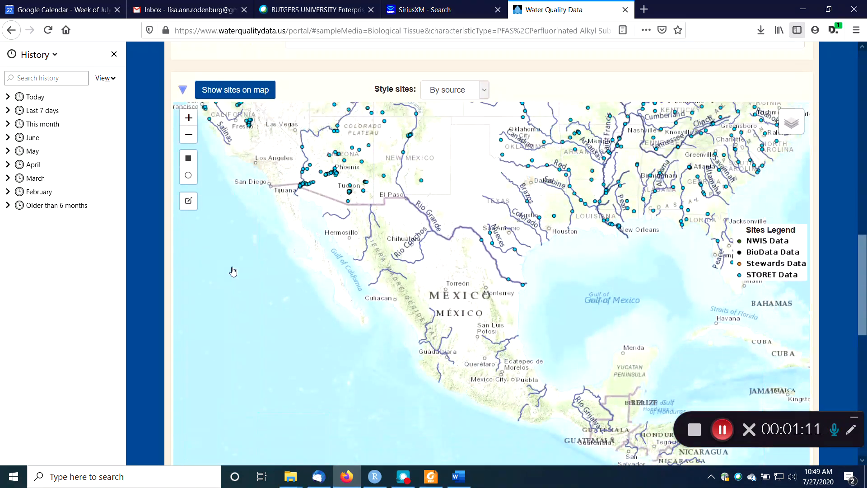
scroll(down, 3)
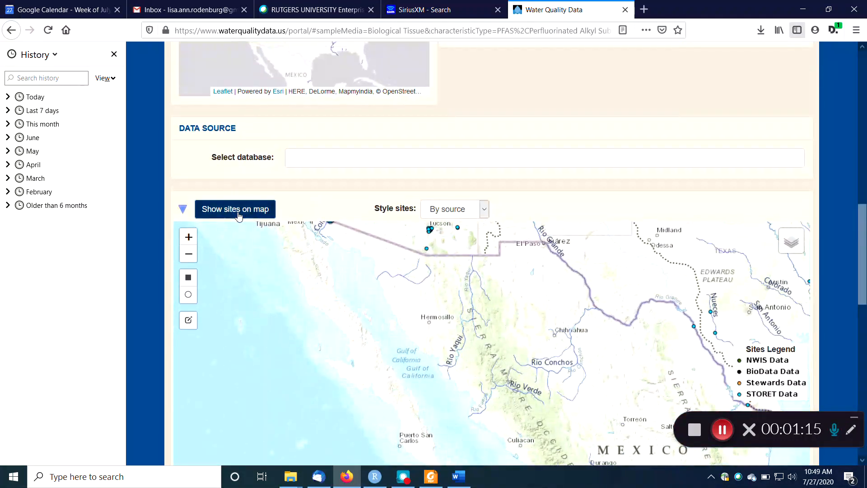
click(235, 209)
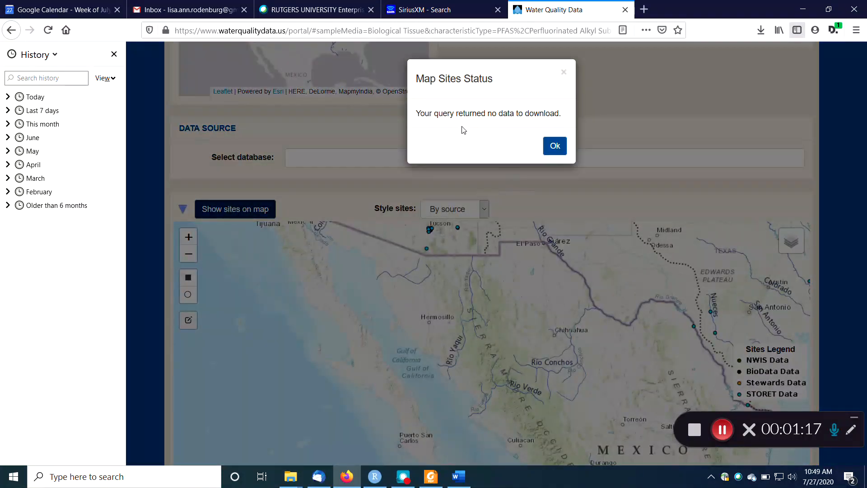
mouse_move(534, 131)
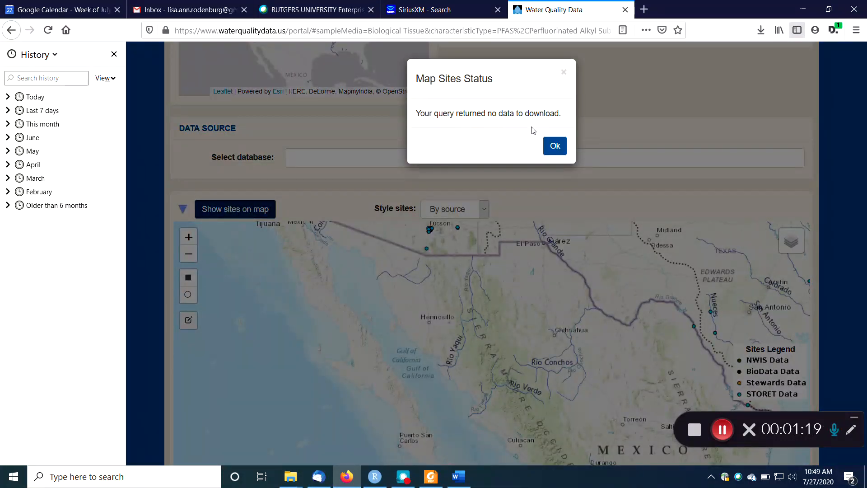
click(554, 145)
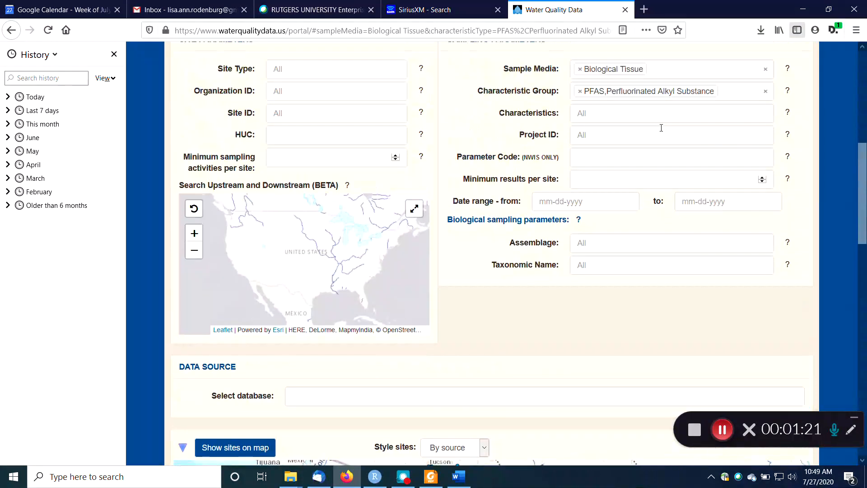
Map the 4,204 STORET sites matching the PFAS-only query.
scroll(up, 3)
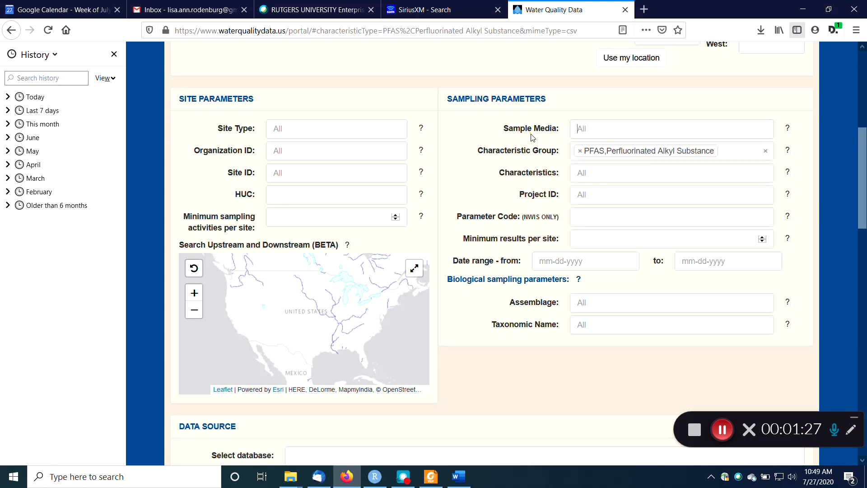
scroll(down, 3)
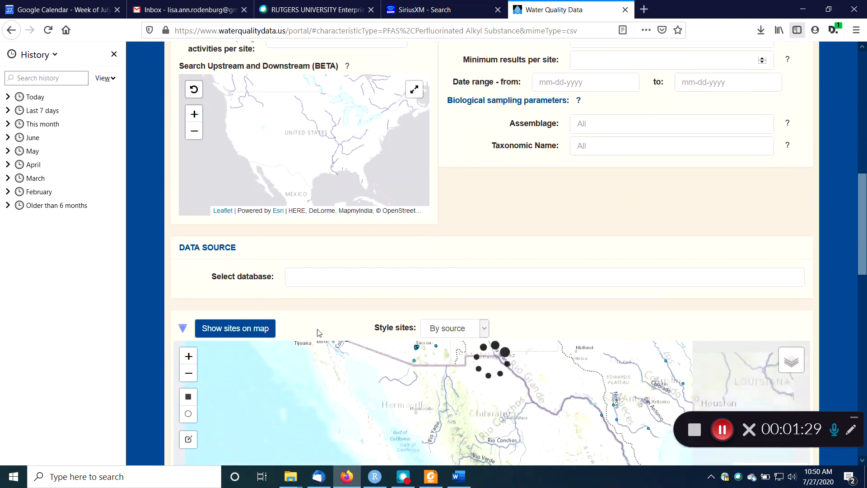
click(235, 328)
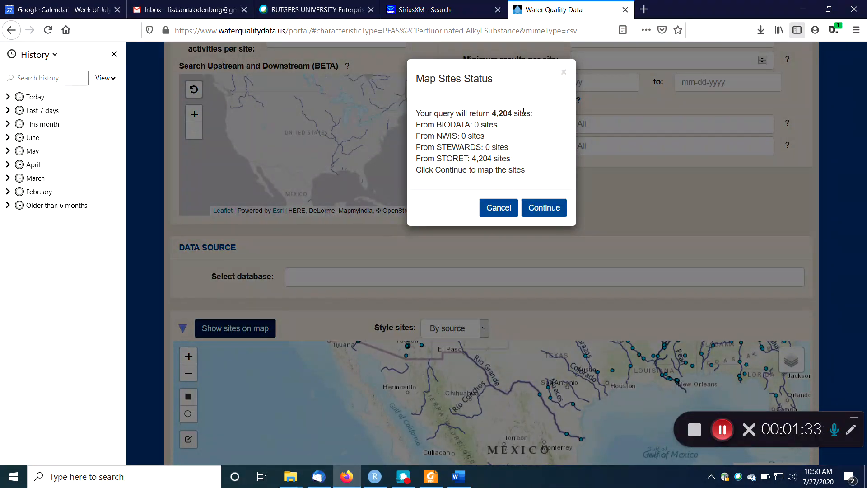
mouse_move(542, 126)
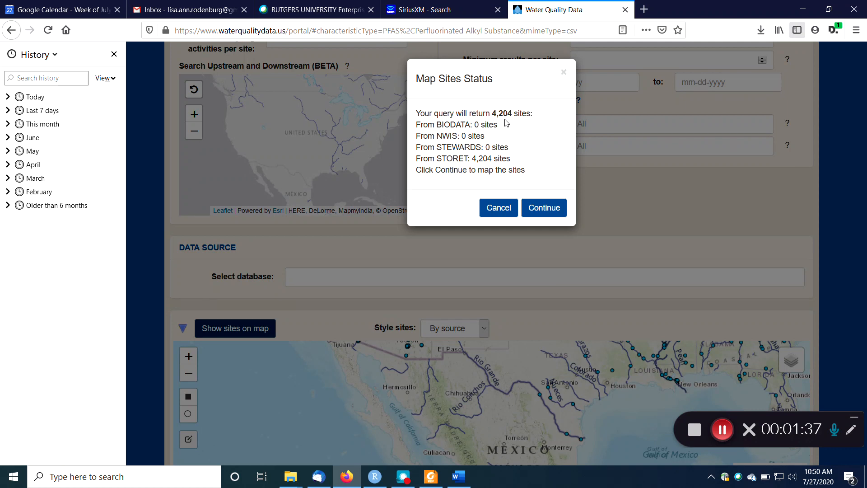
mouse_move(445, 137)
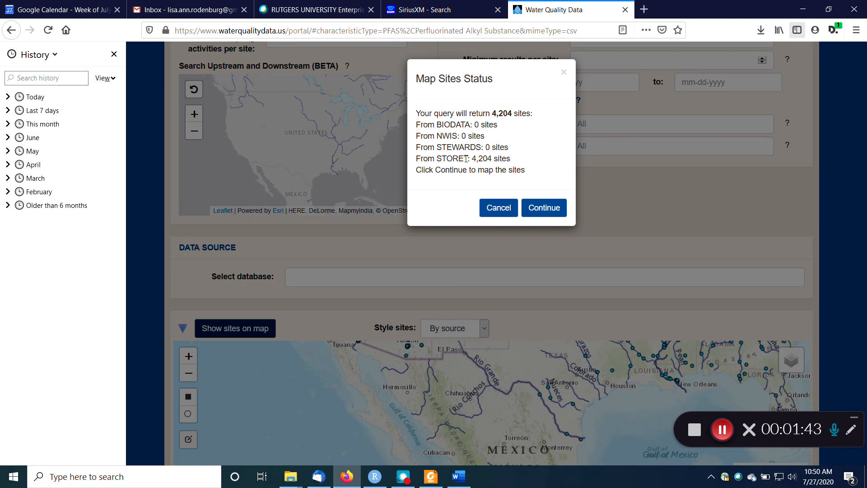
mouse_move(465, 213)
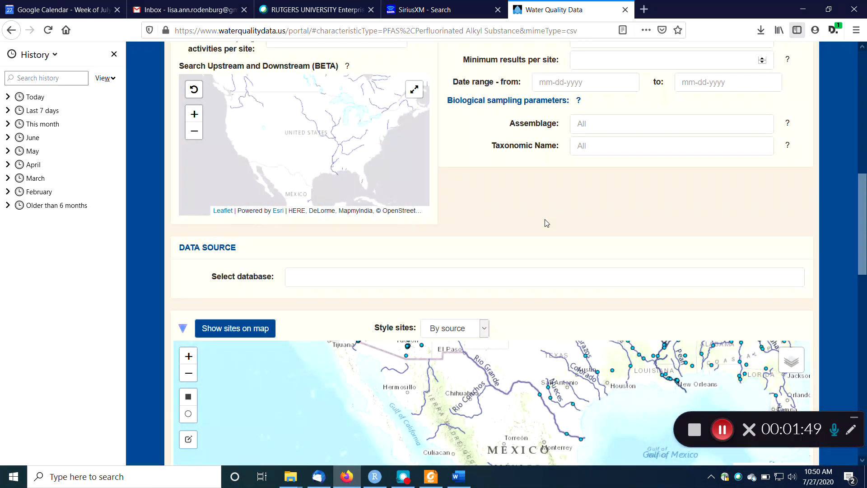
Scroll through the map of PFAS sites spread across North America.
scroll(down, 3)
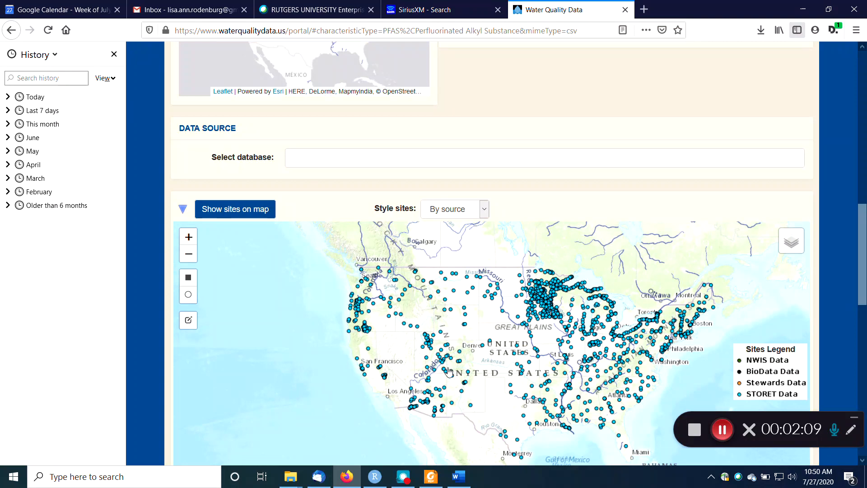
mouse_move(520, 204)
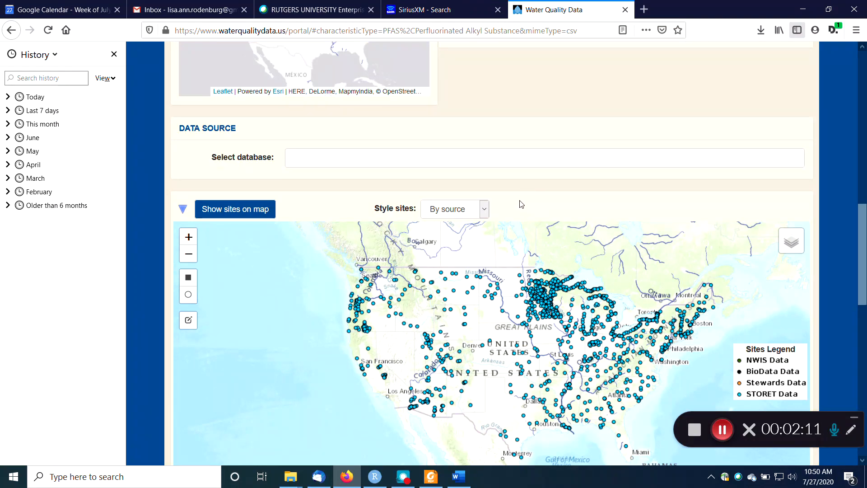
mouse_move(389, 213)
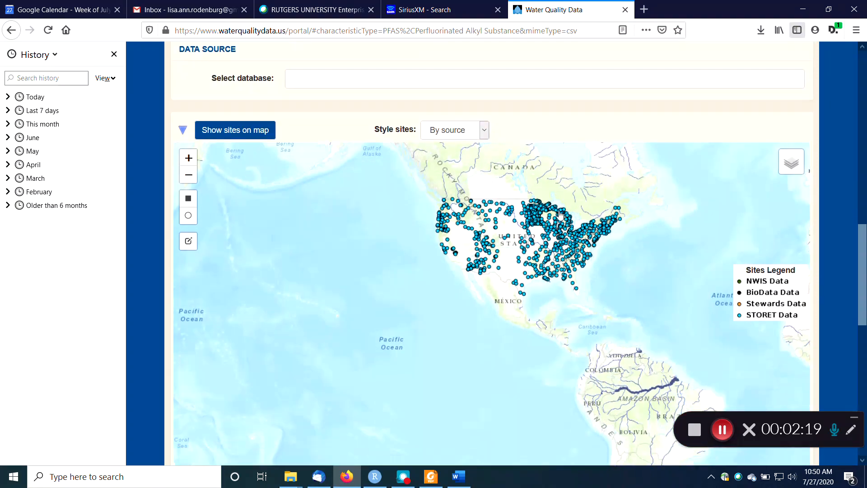
scroll(down, 3)
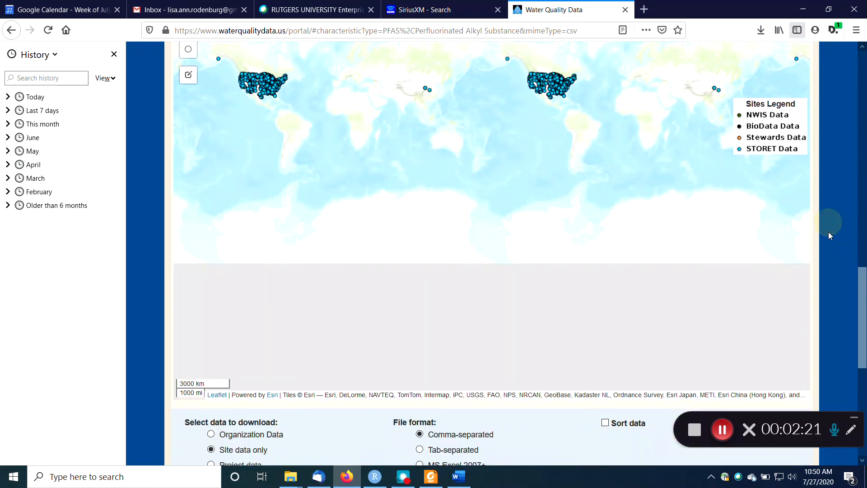
Choose Sample results (physical/chemical metadata), keeping the comma-separated file format.
scroll(down, 3)
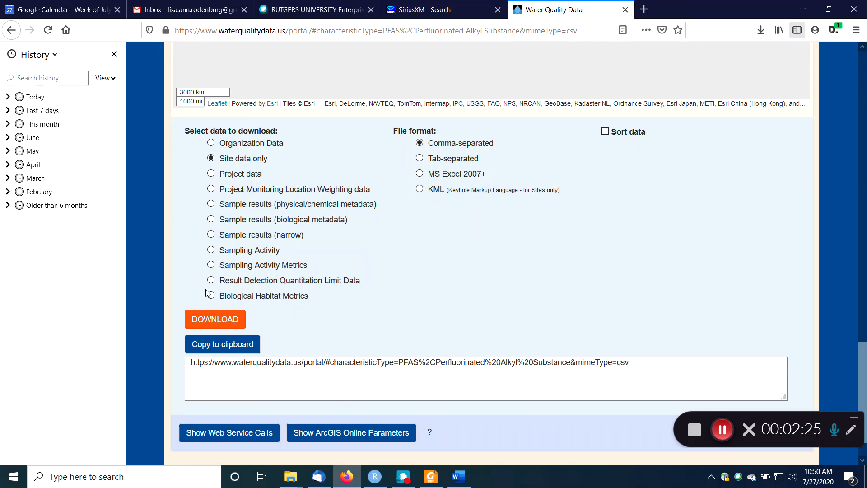
mouse_move(234, 169)
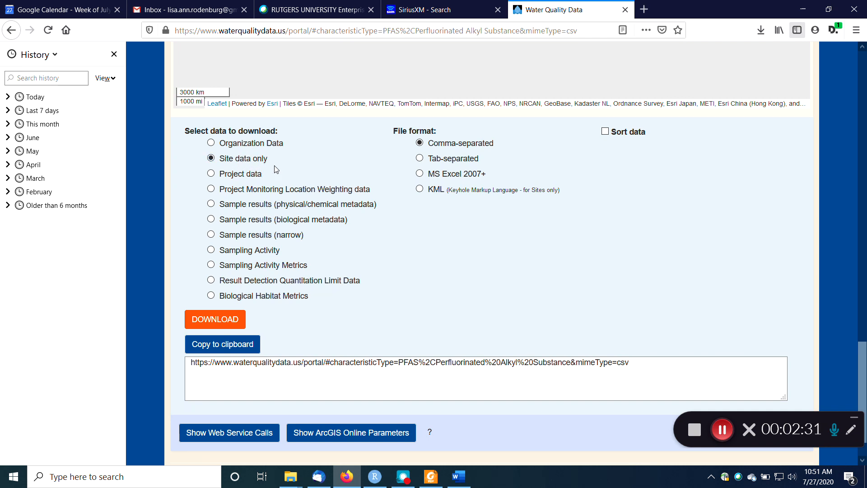
mouse_move(285, 239)
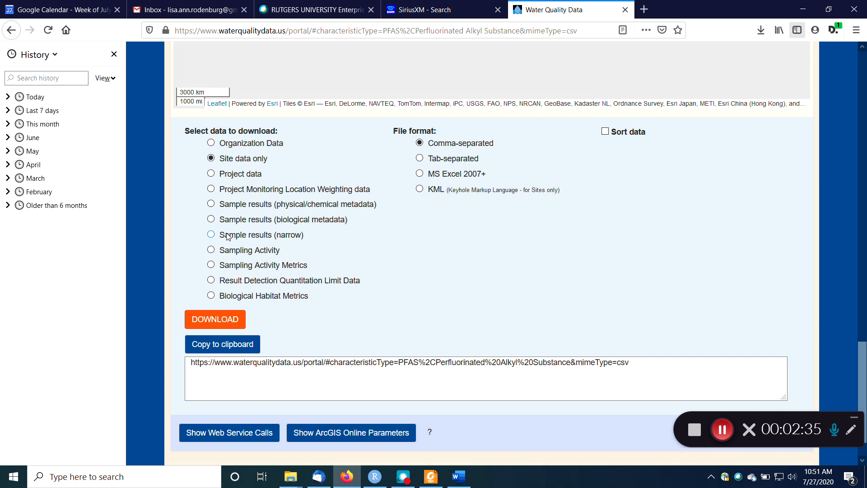
mouse_move(298, 214)
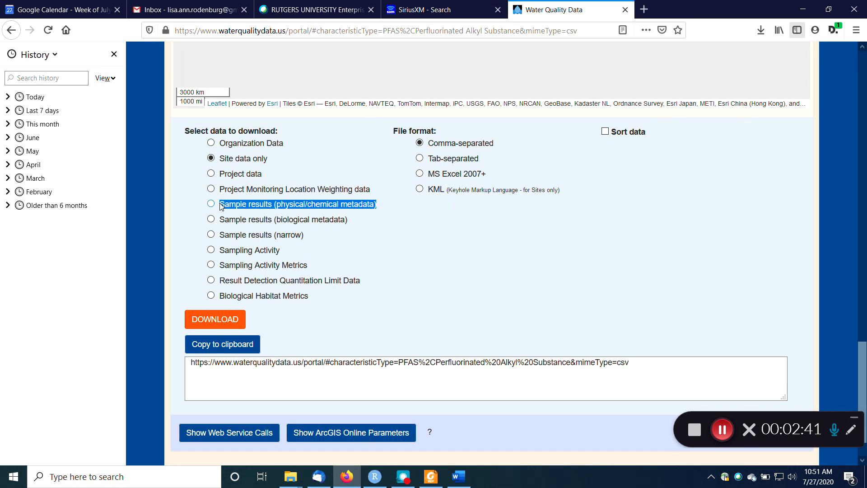
click(211, 204)
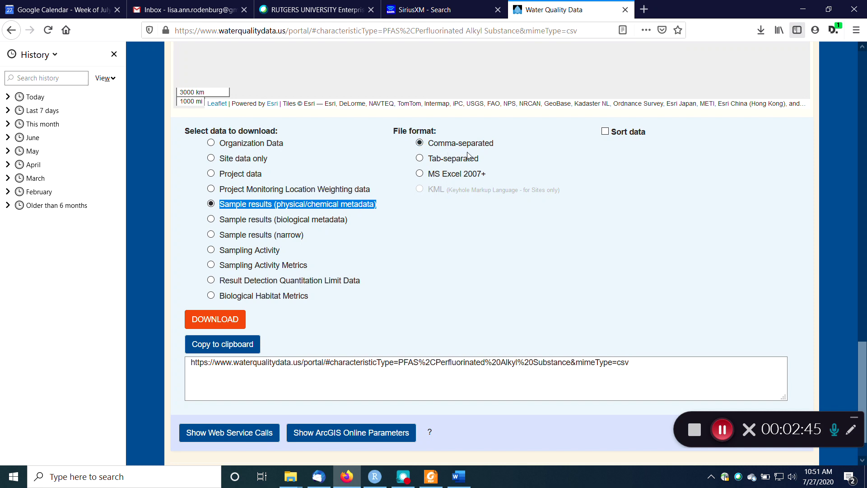
mouse_move(474, 206)
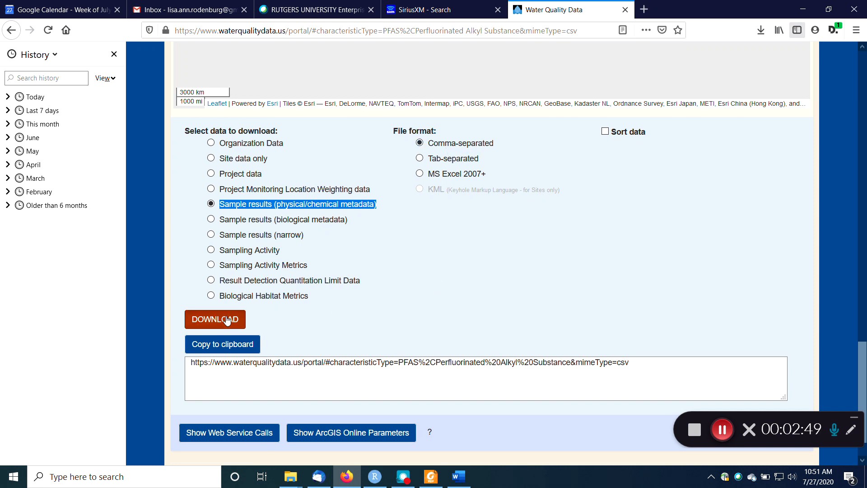
Download the 49,431 PFAS sample results and open result-1.zip from Firefox downloads.
click(215, 319)
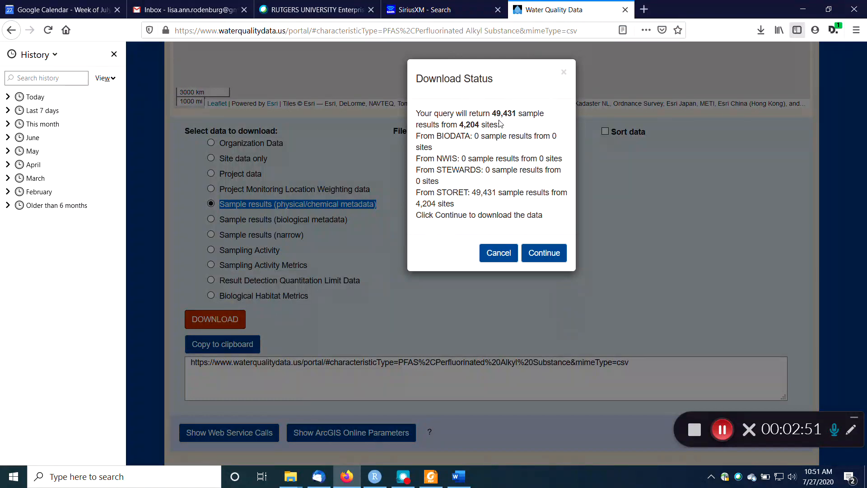
mouse_move(506, 139)
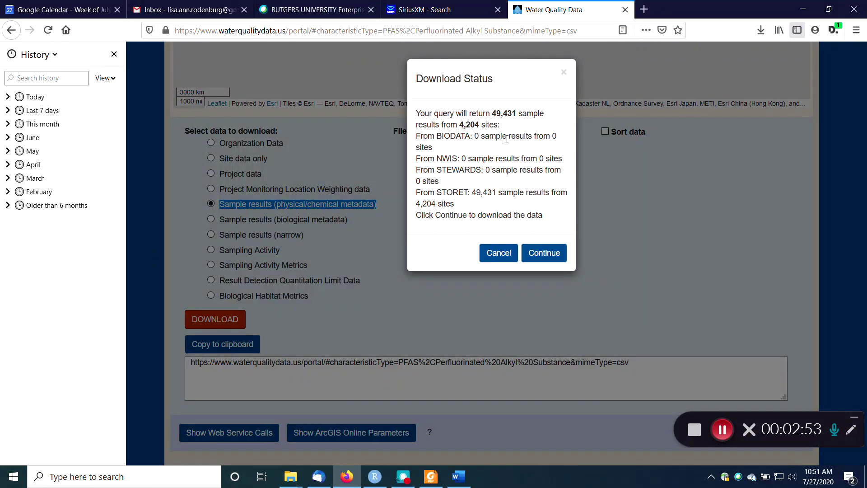
mouse_move(496, 174)
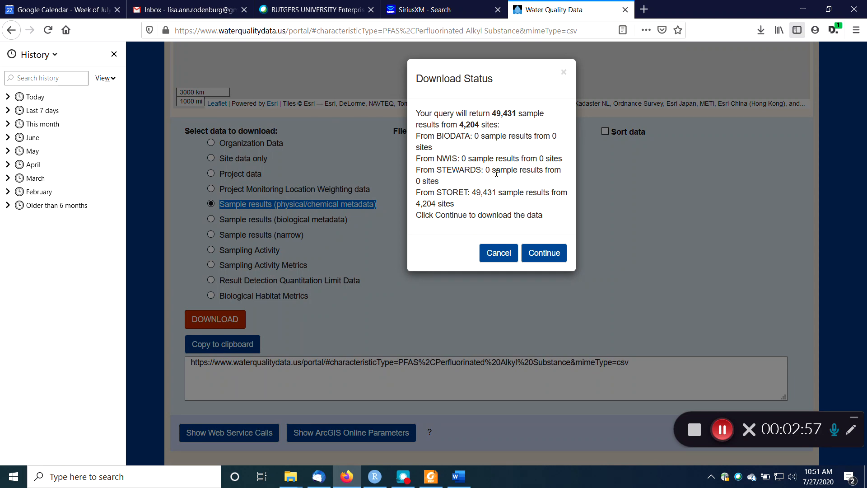
mouse_move(544, 253)
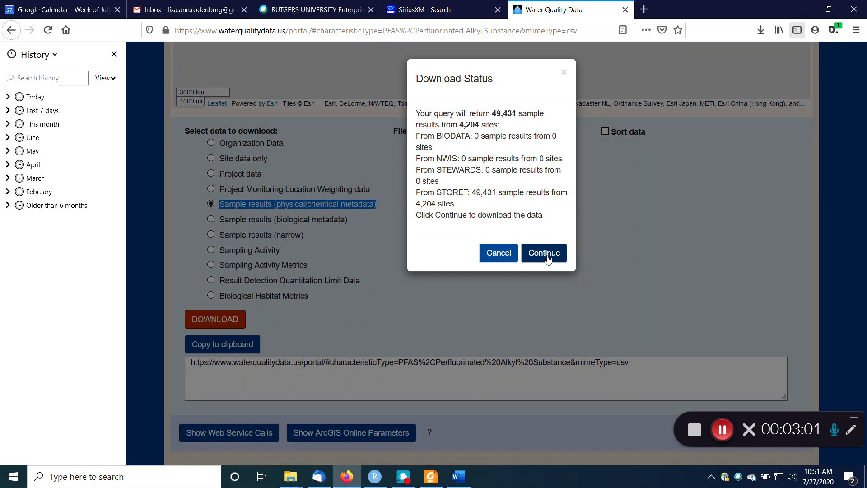
click(544, 253)
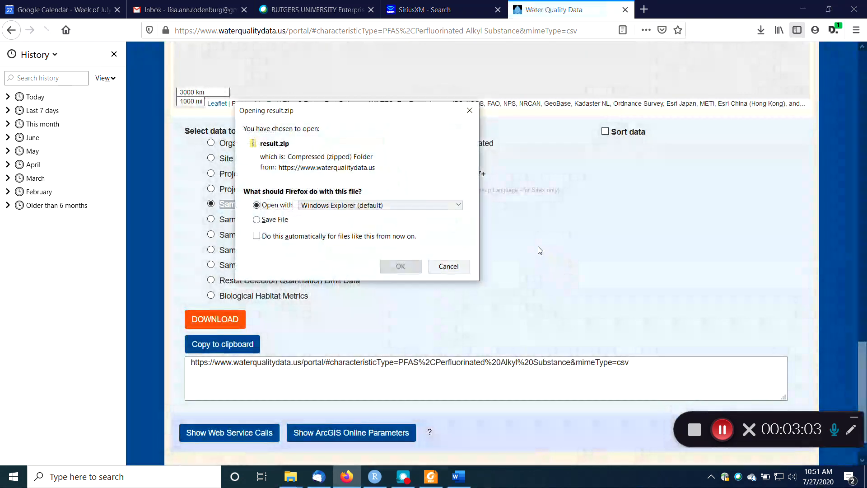
mouse_move(401, 266)
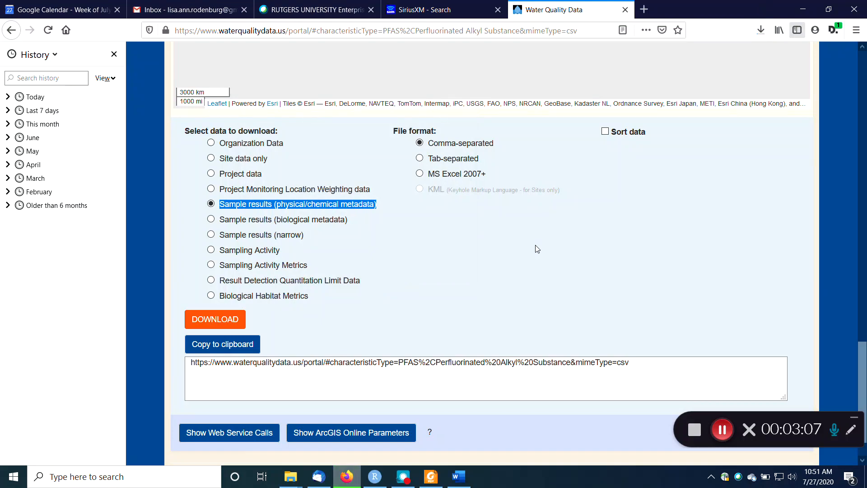
click(761, 31)
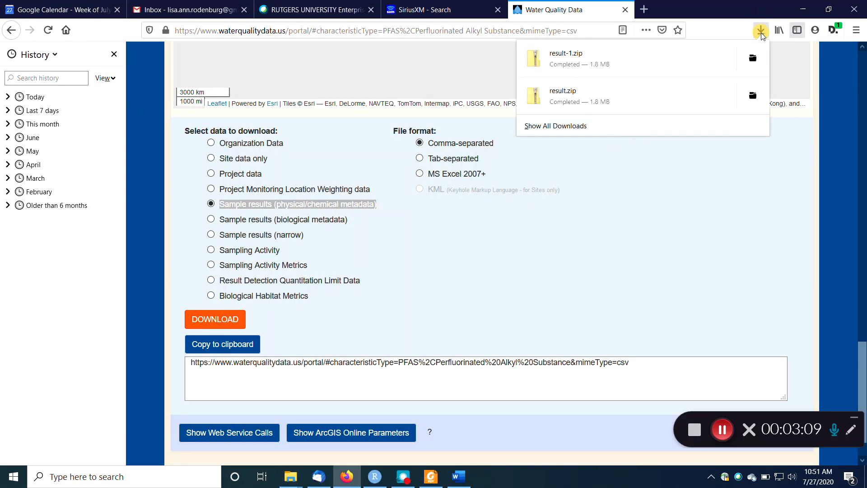
mouse_move(573, 59)
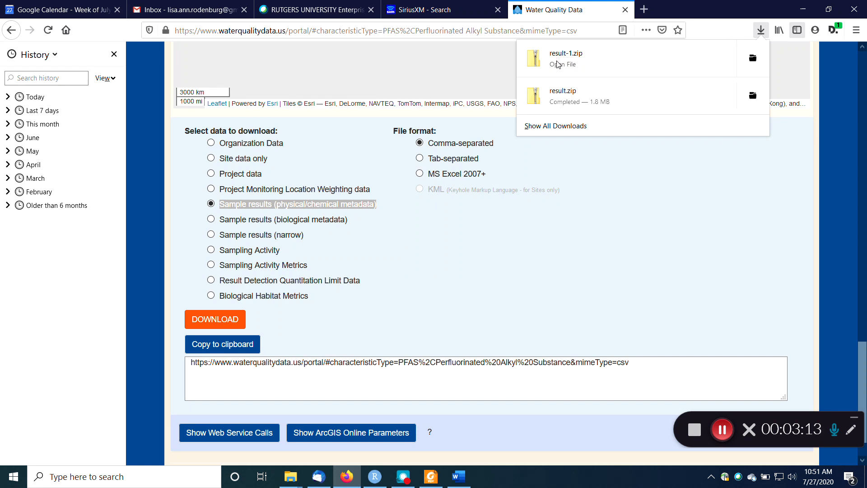
click(561, 55)
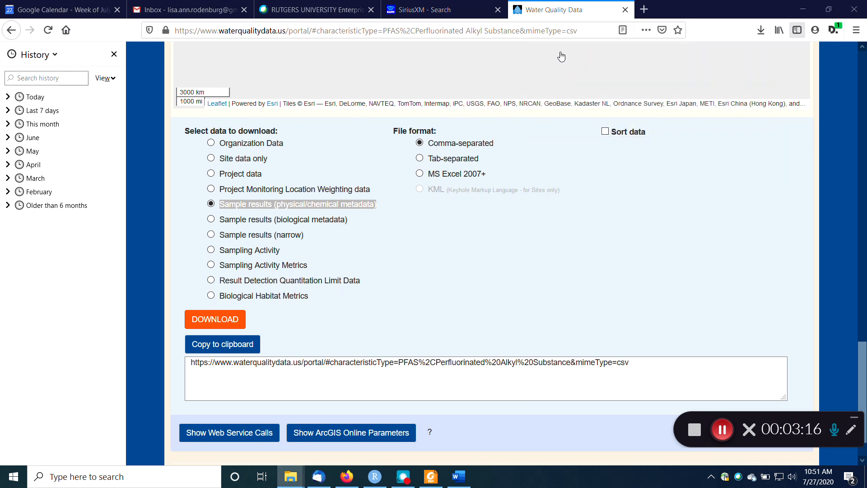
click(215, 319)
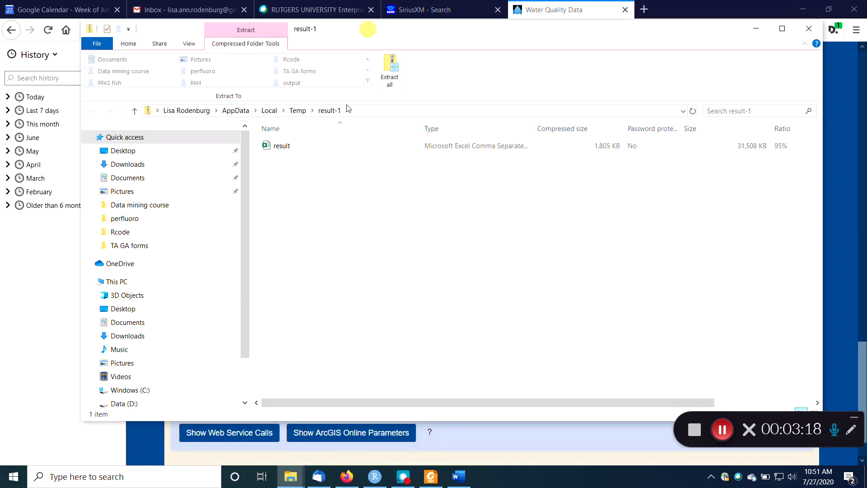
Open the result CSV from result-1.zip in Excel.
click(281, 145)
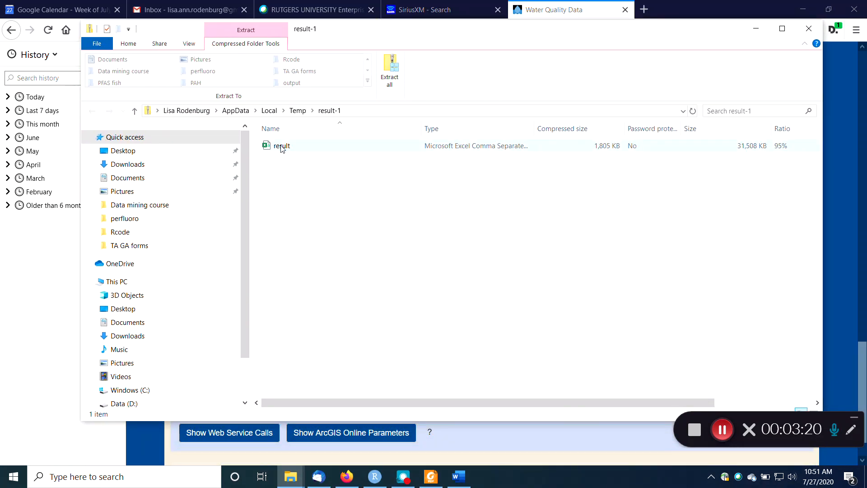
mouse_move(404, 149)
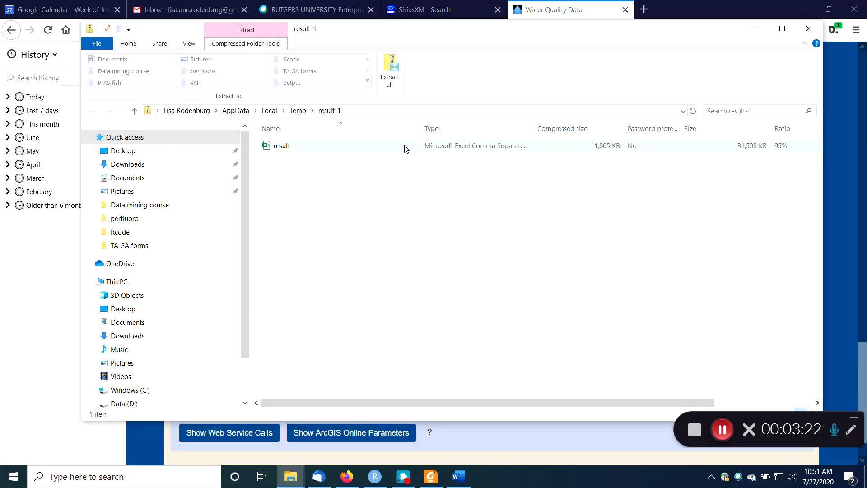
click(281, 146)
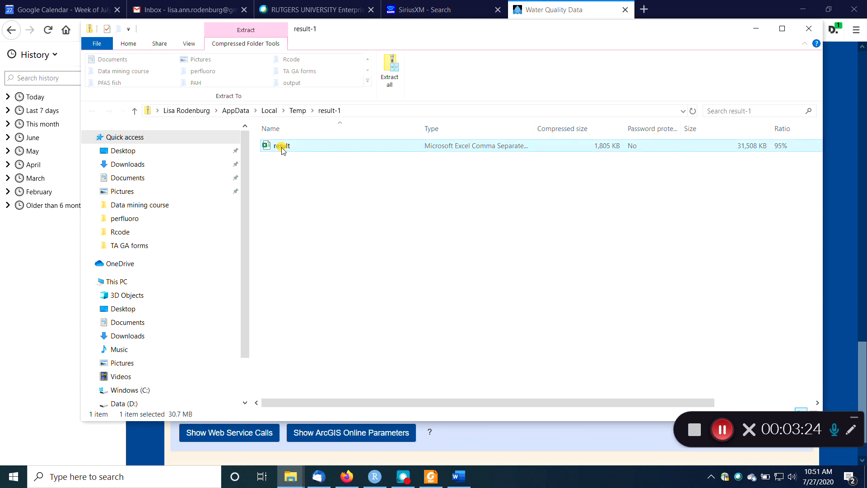
double_click(278, 145)
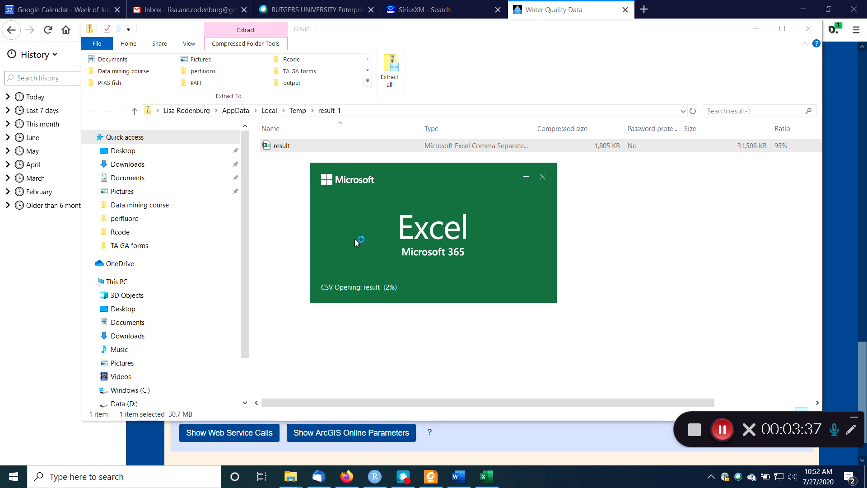
mouse_move(407, 267)
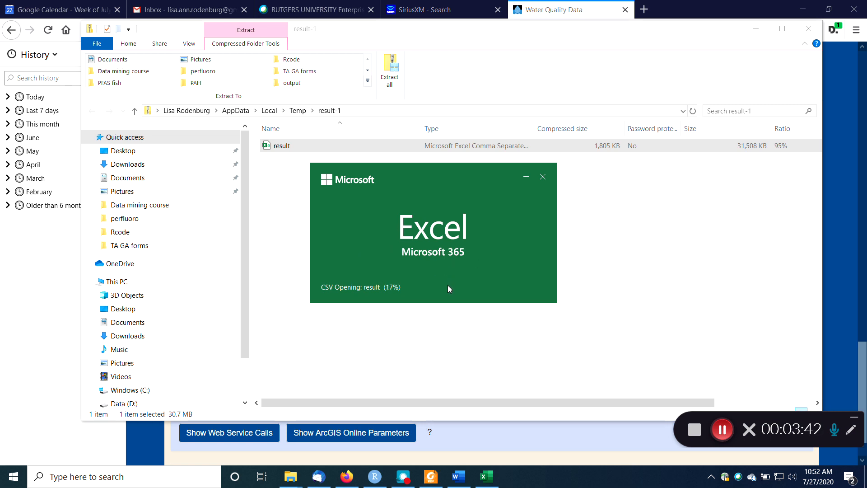
mouse_move(397, 295)
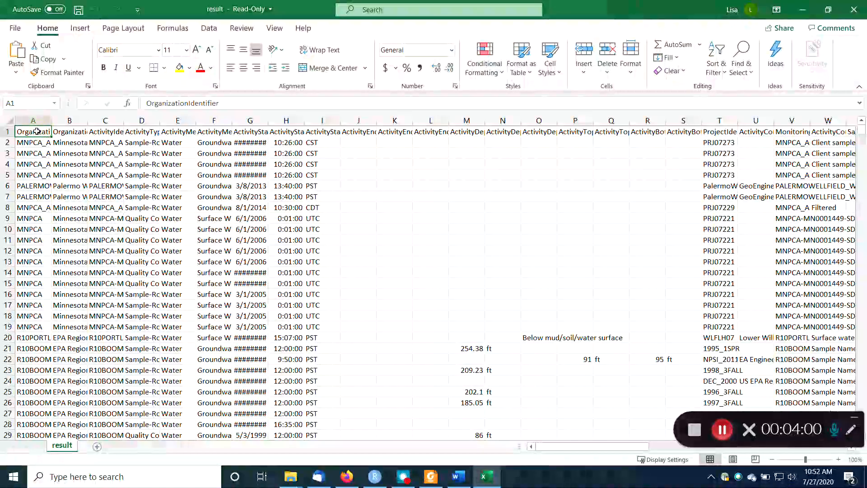
Wrap the heading row text and widen column A to show full identifiers.
click(9, 131)
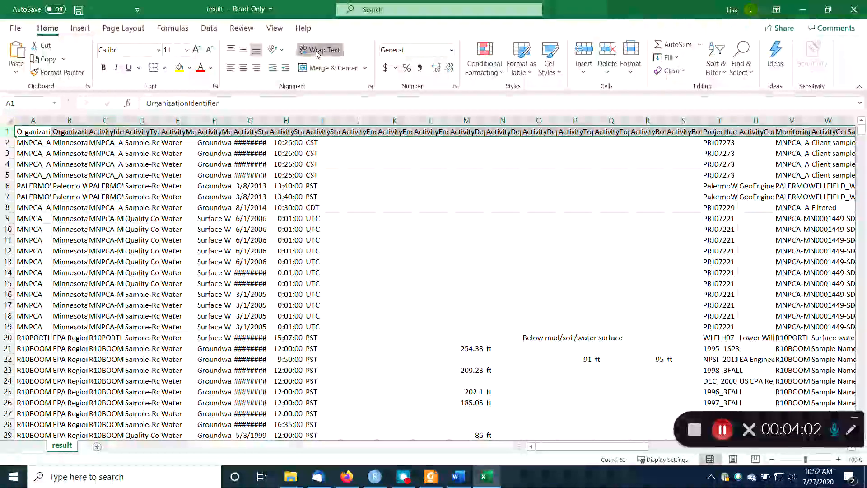
click(320, 50)
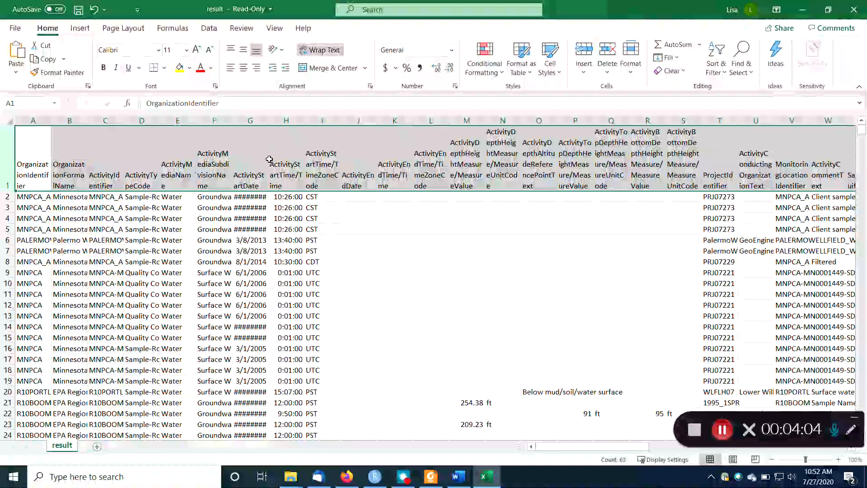
click(32, 196)
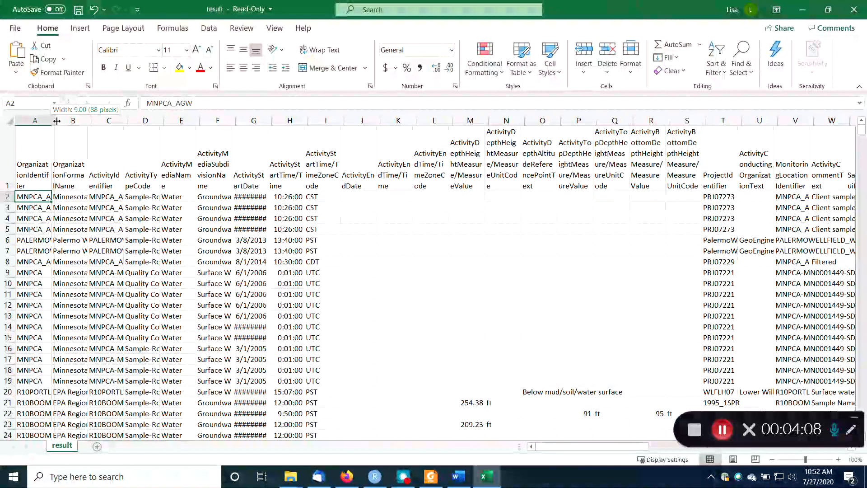
drag(57, 120, 82, 121)
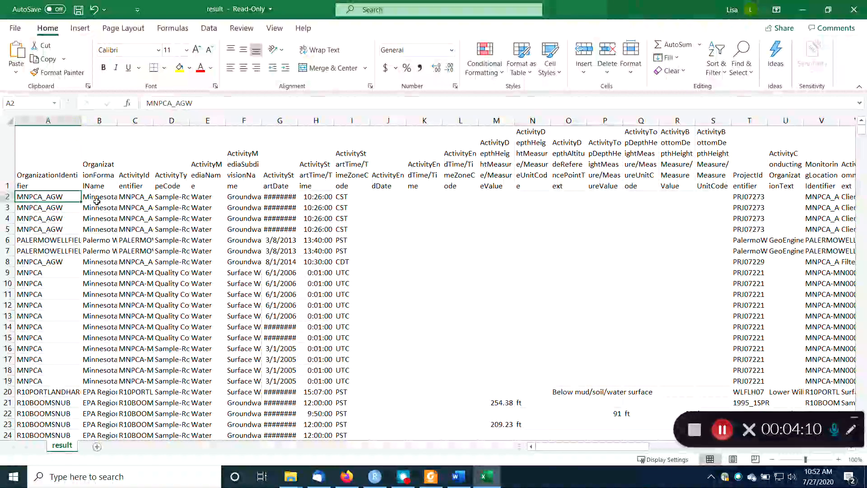
click(99, 197)
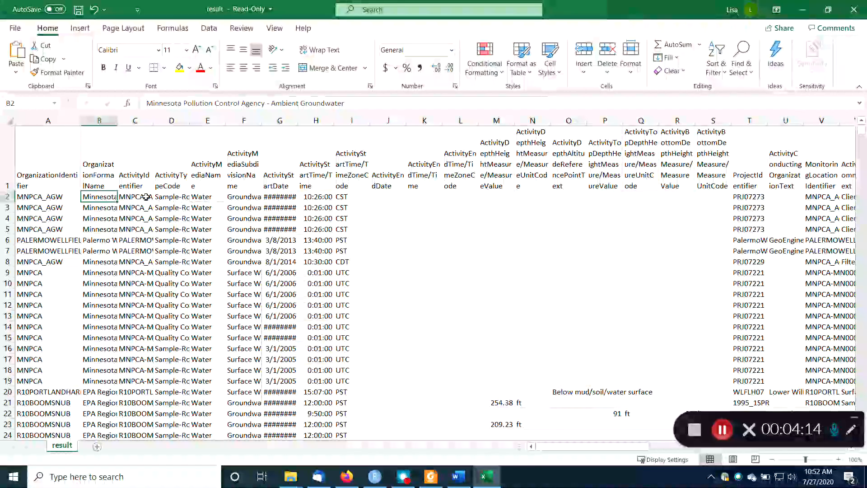
Inspect row 2 values and widen column G so the start dates display.
click(136, 197)
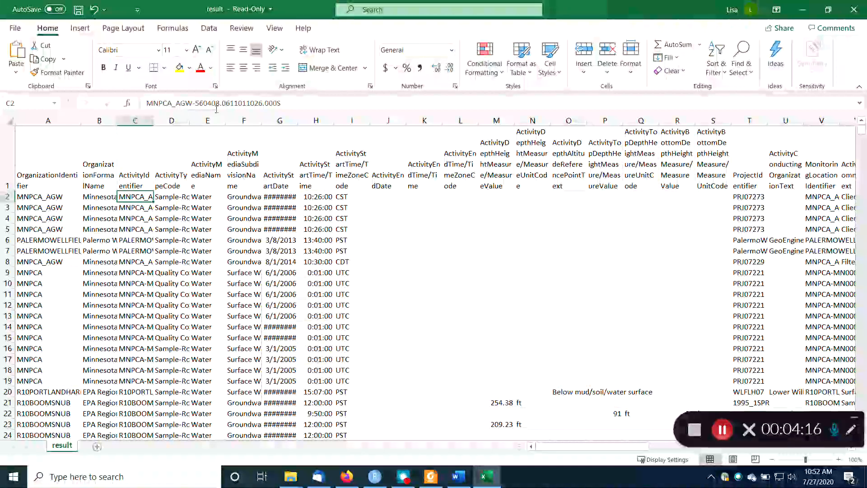
click(172, 197)
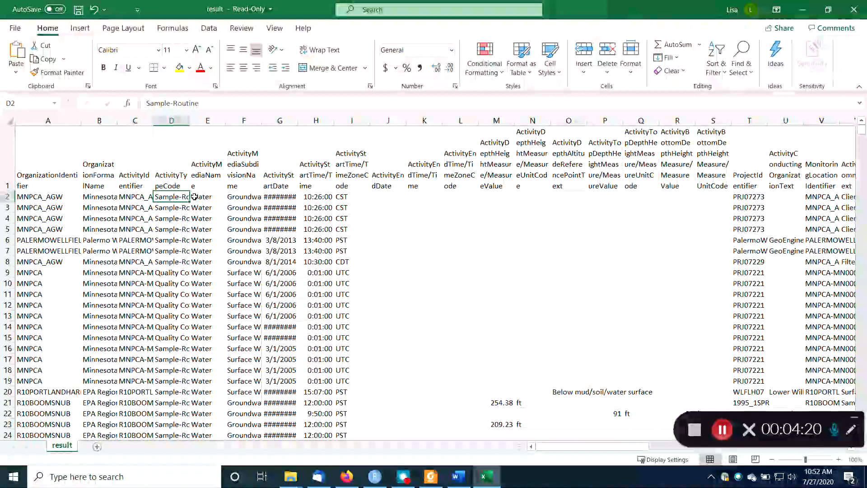
click(244, 196)
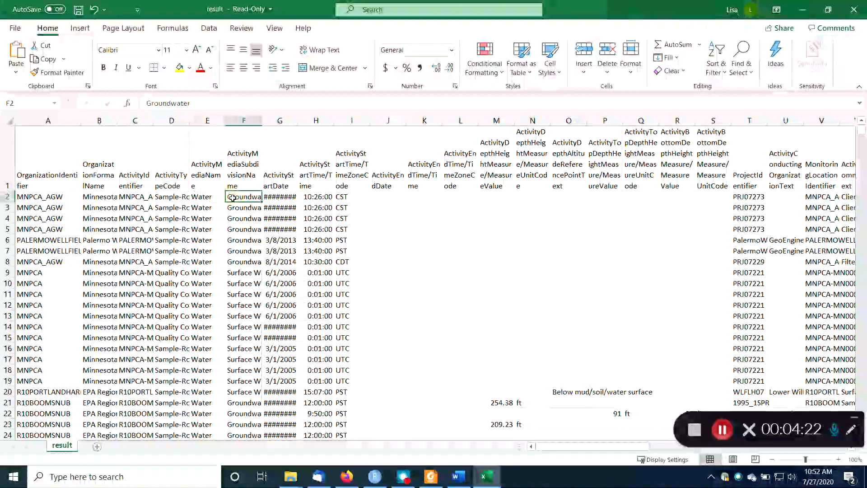
click(280, 196)
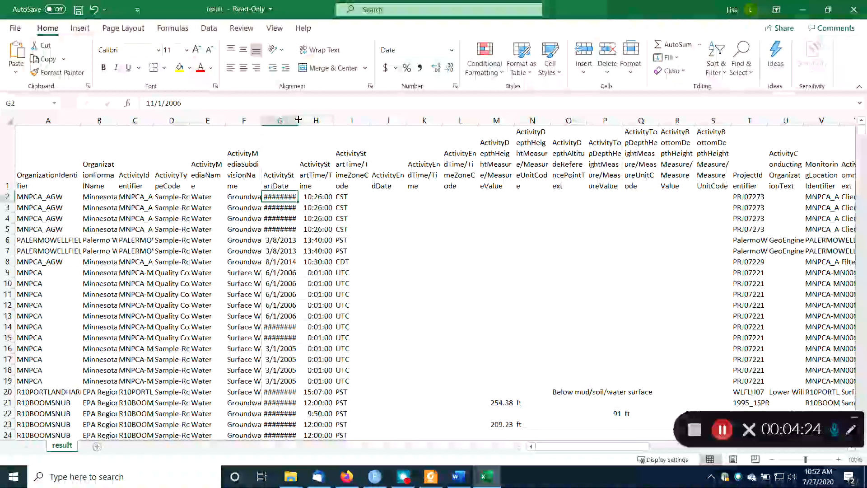
drag(298, 120, 315, 120)
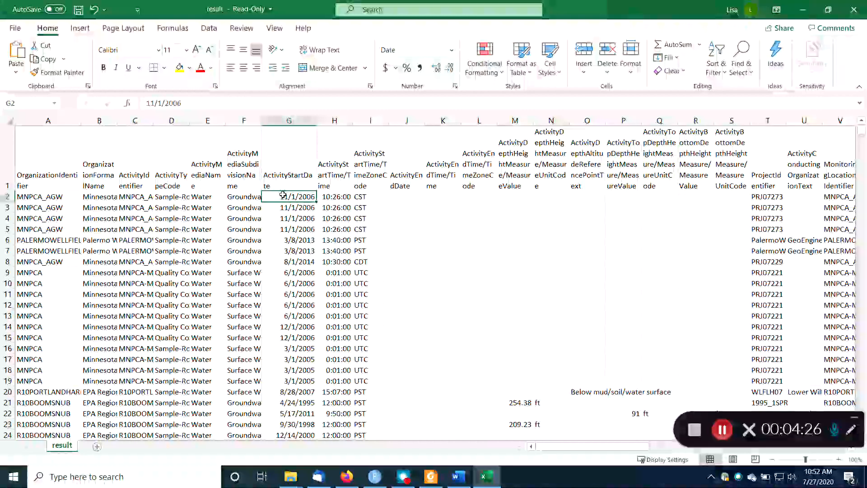
click(334, 197)
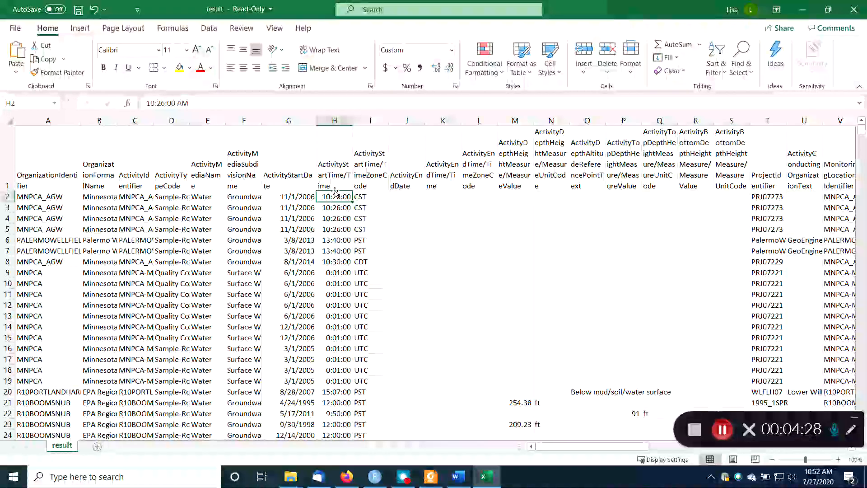
click(370, 196)
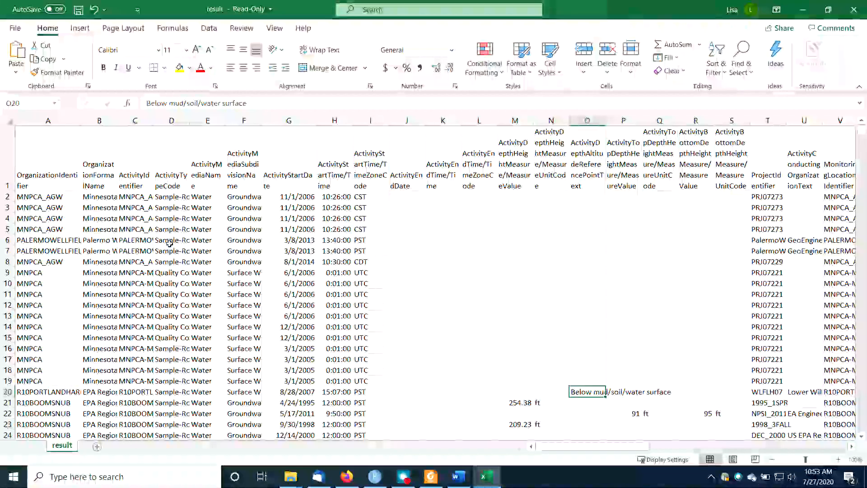
click(48, 240)
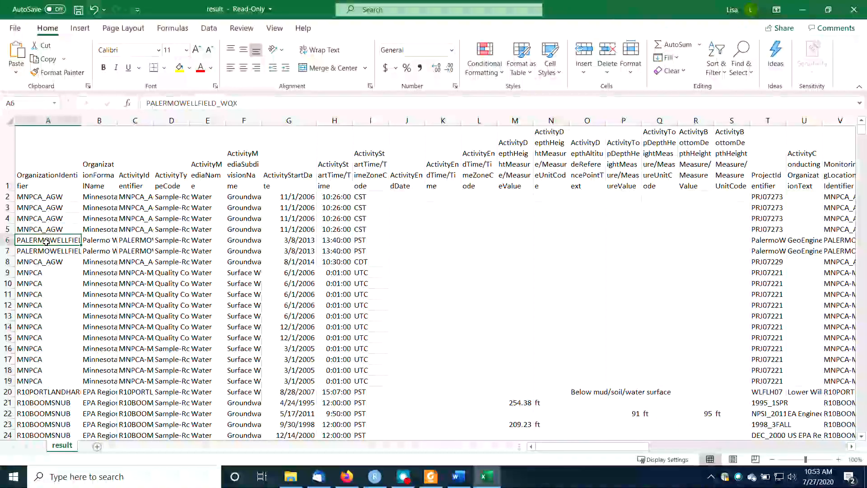
click(48, 251)
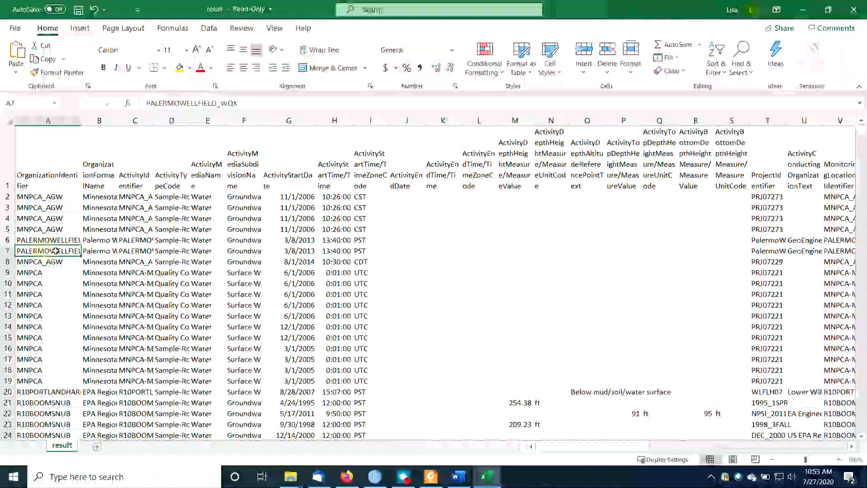
click(99, 251)
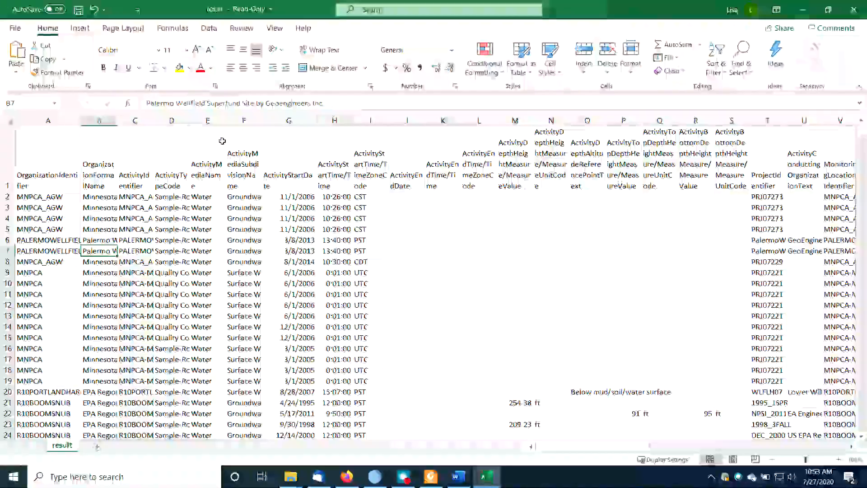
click(47, 392)
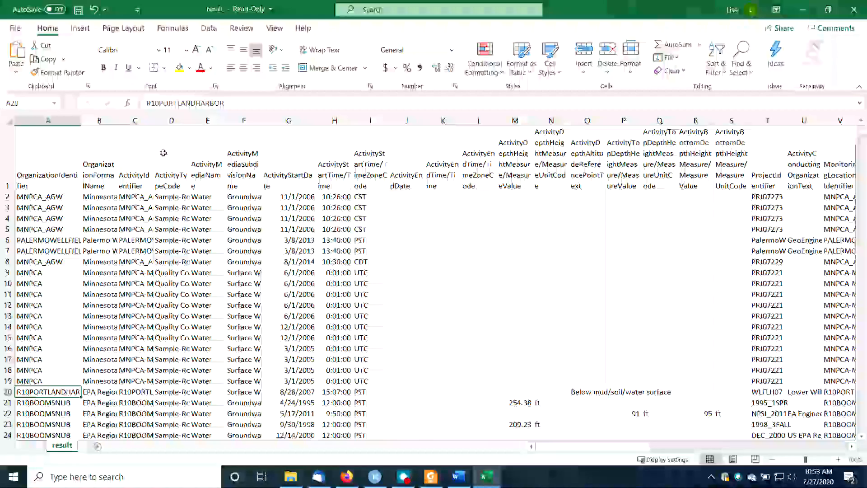
scroll(down, 3)
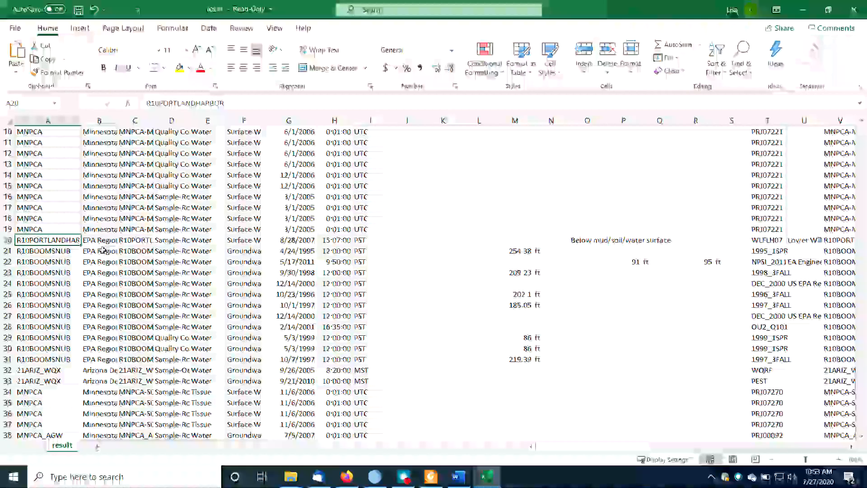
click(100, 240)
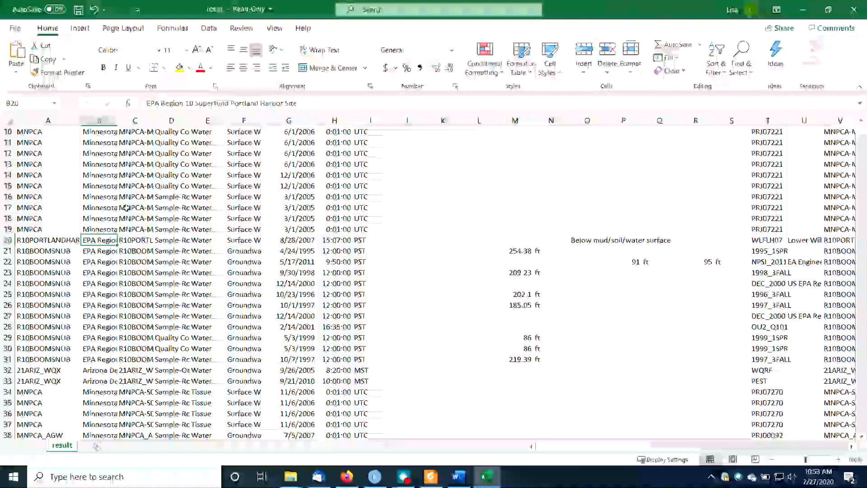
click(98, 251)
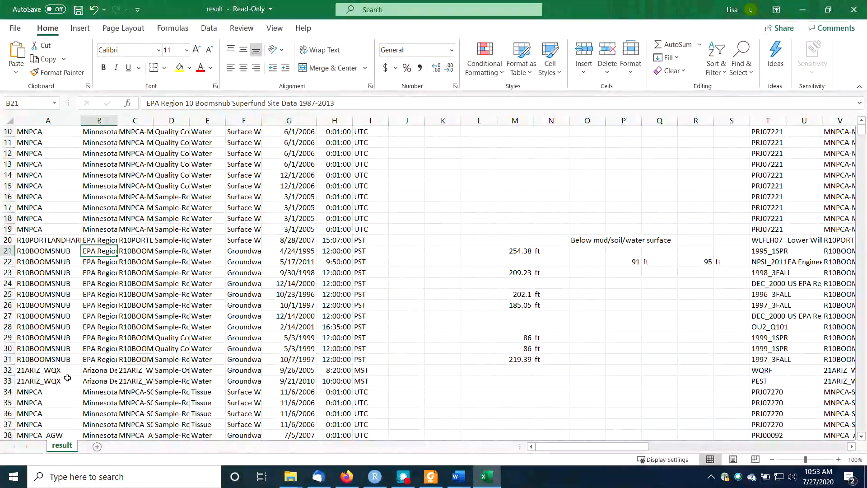
click(99, 402)
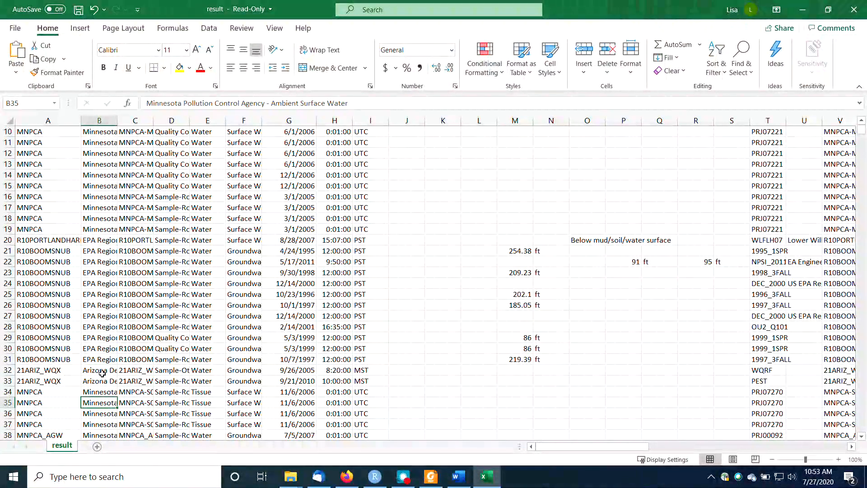
scroll(down, 3)
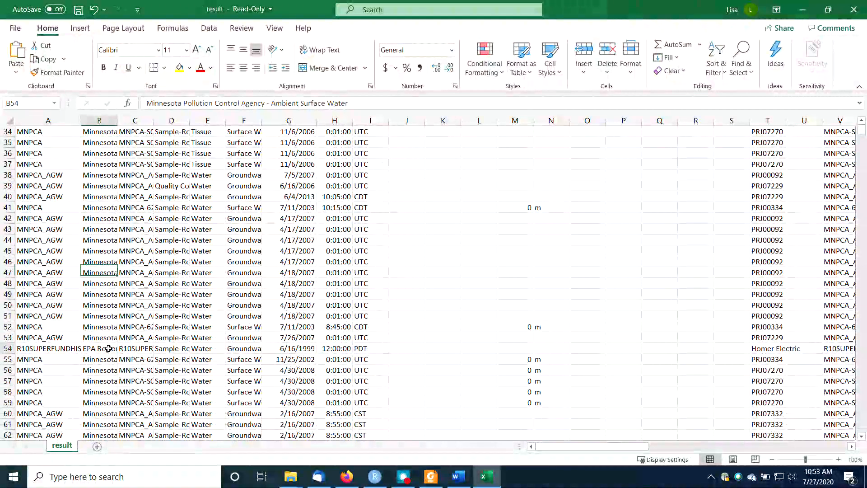
click(99, 348)
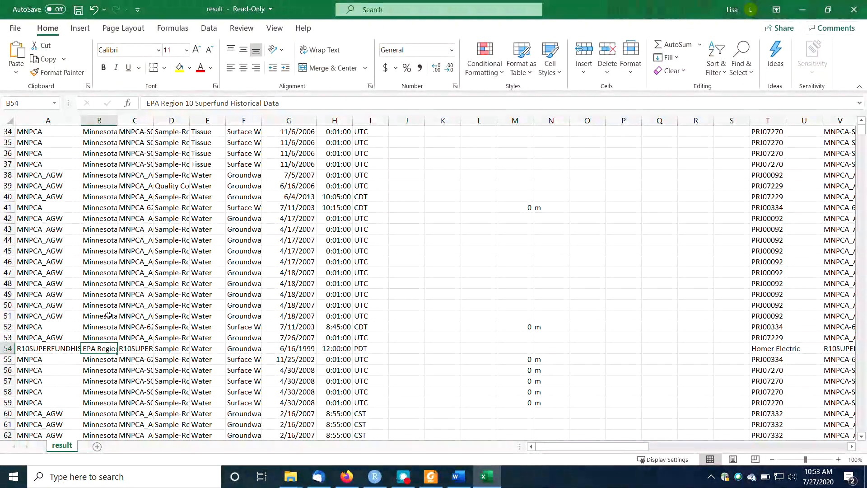
scroll(down, 3)
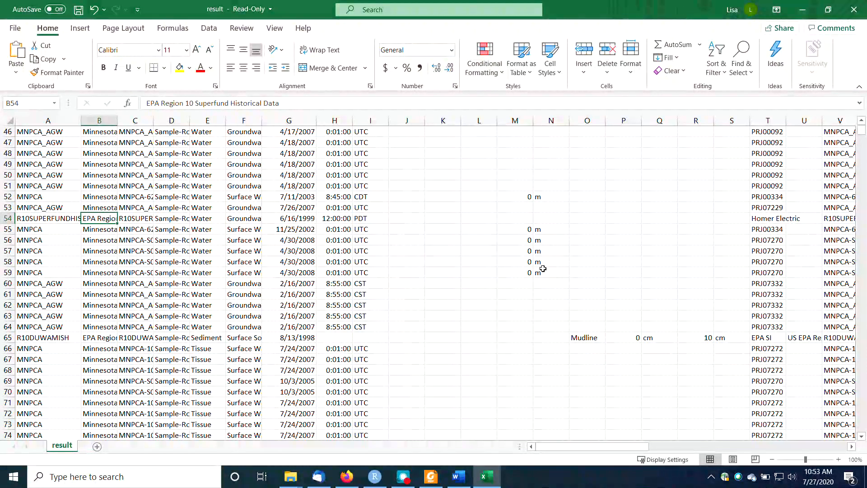
scroll(up, 3)
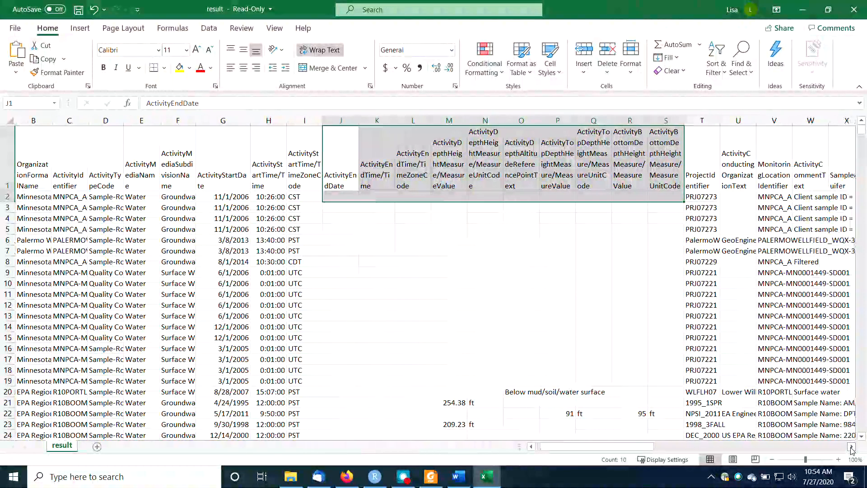
Read the full ActivityCommentText sample comment in row 21.
scroll(right, 3)
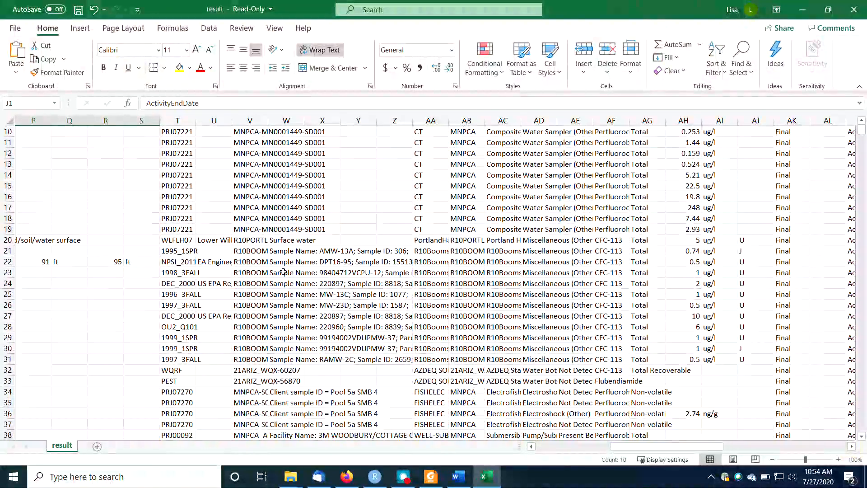
click(286, 250)
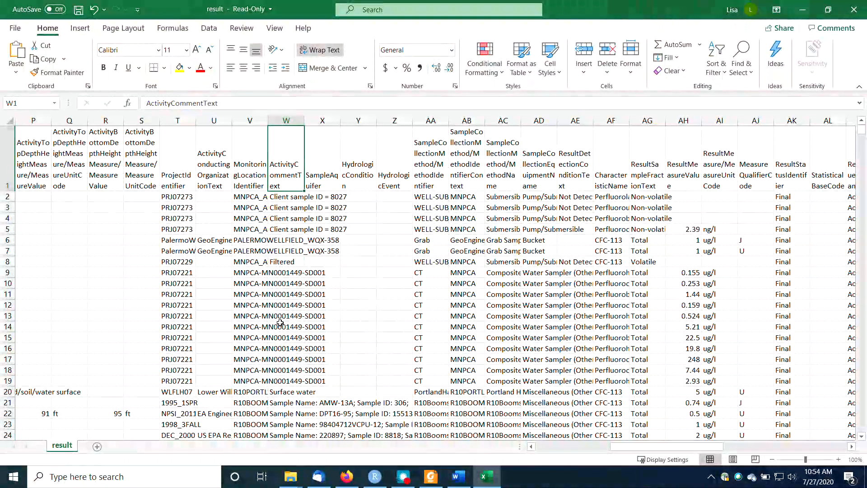
click(286, 402)
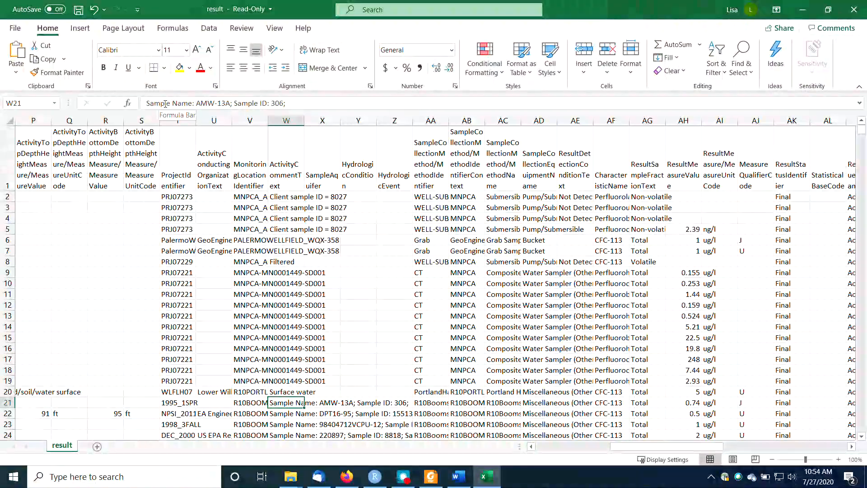
scroll(down, 3)
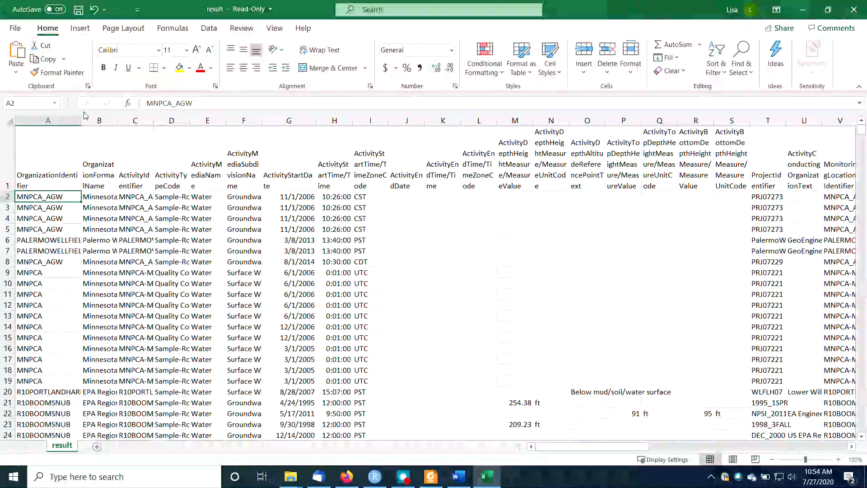
click(274, 28)
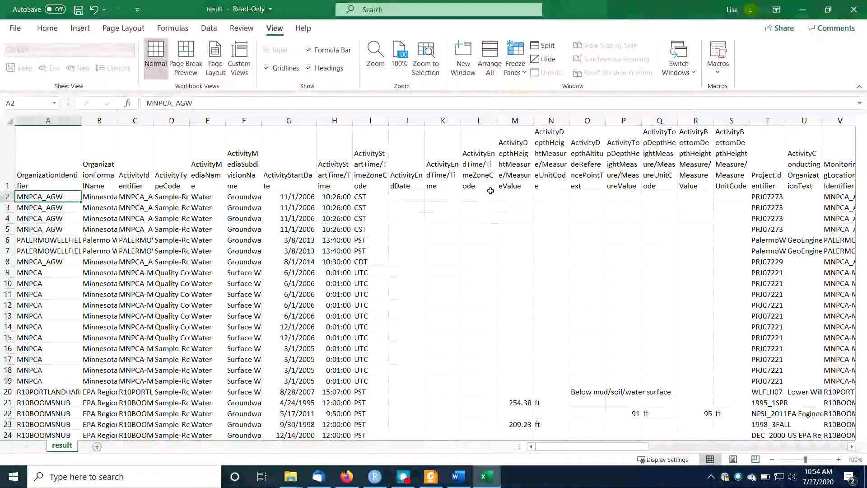
Check row 8's detection condition, empty result value and characteristic name.
scroll(down, 3)
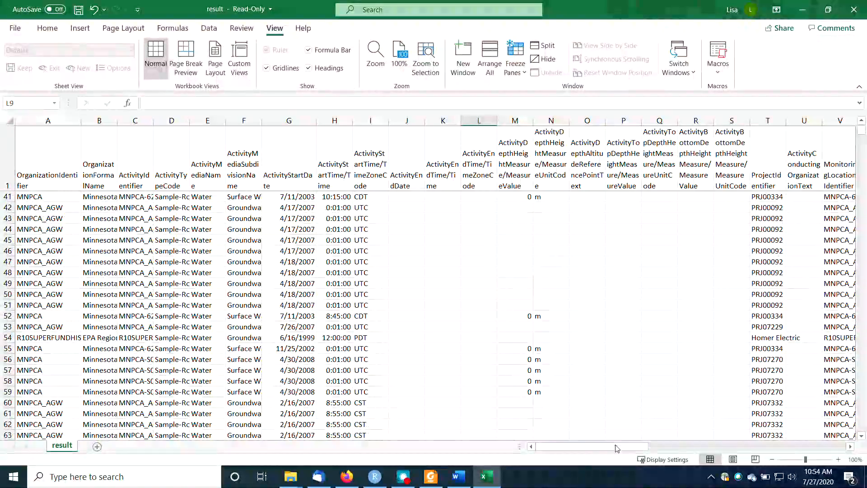
scroll(right, 3)
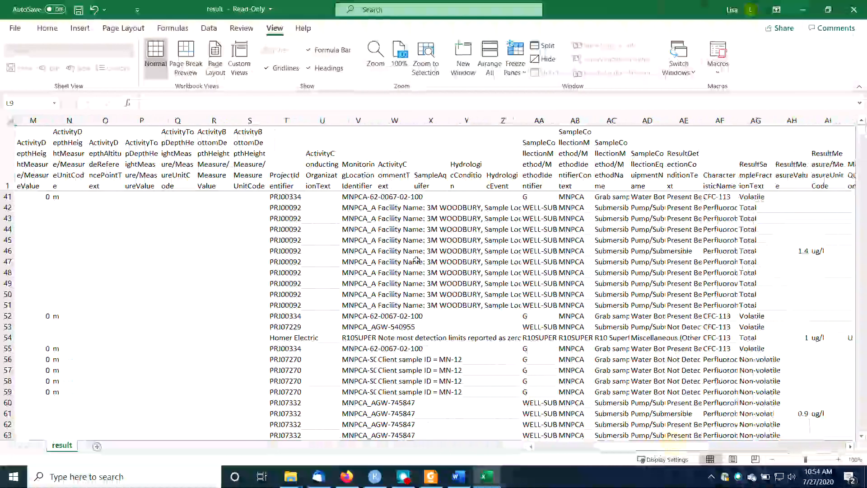
click(611, 240)
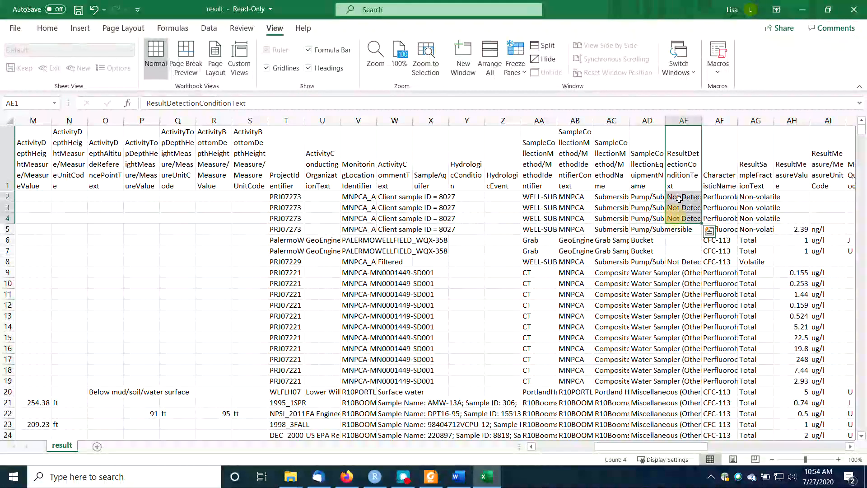
click(684, 217)
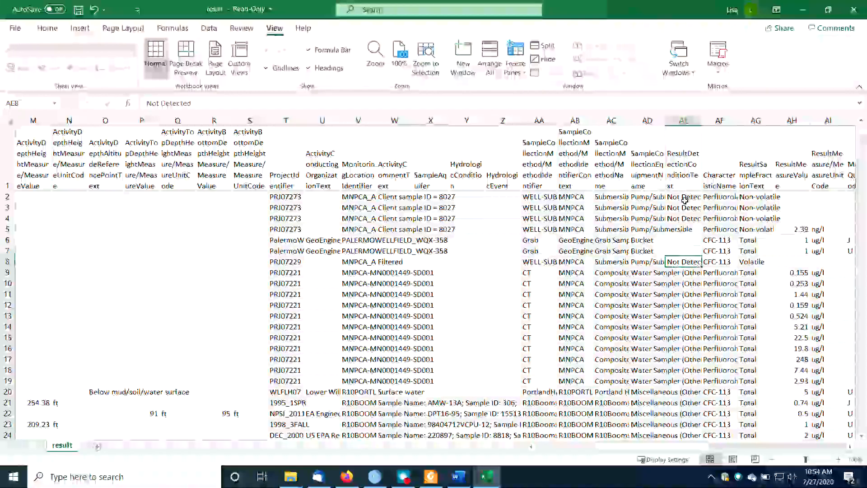
click(791, 262)
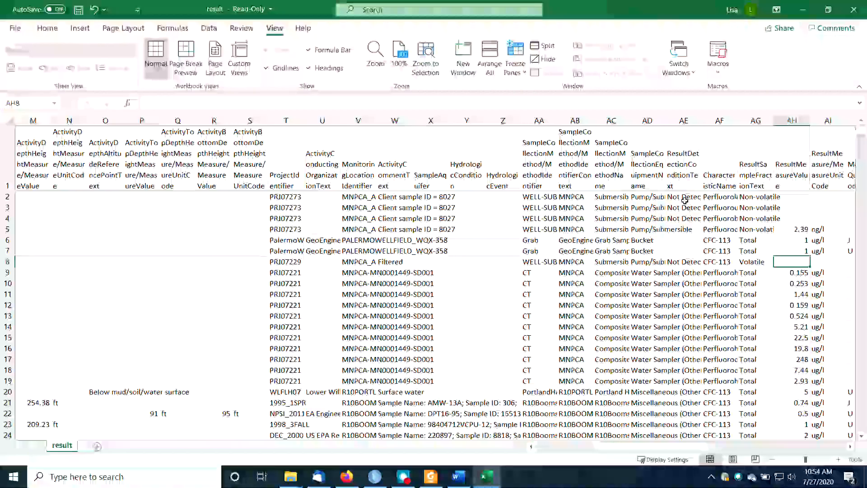
click(791, 175)
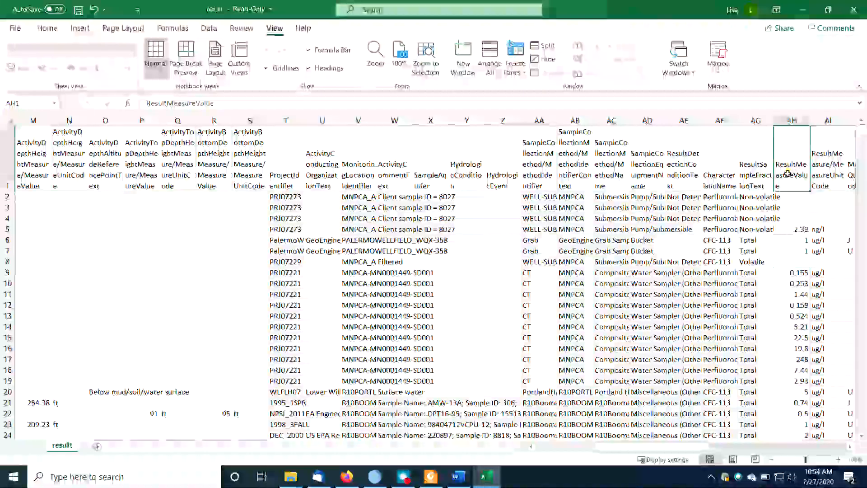
click(717, 261)
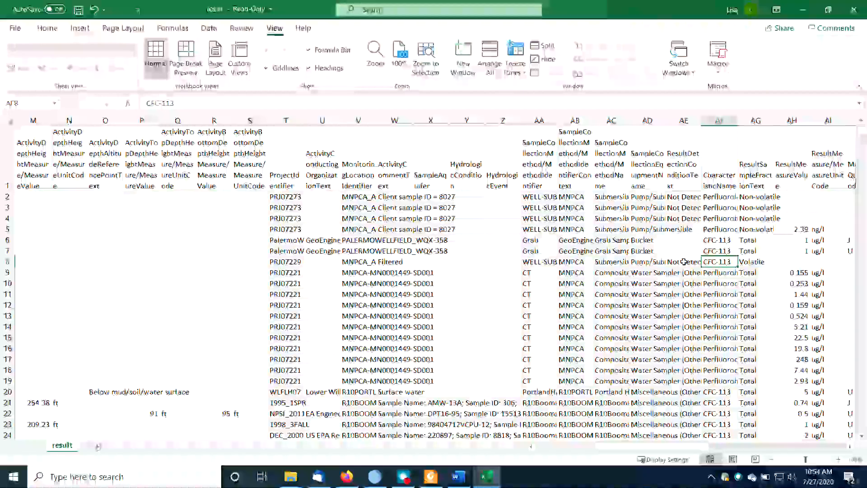
scroll(down, 3)
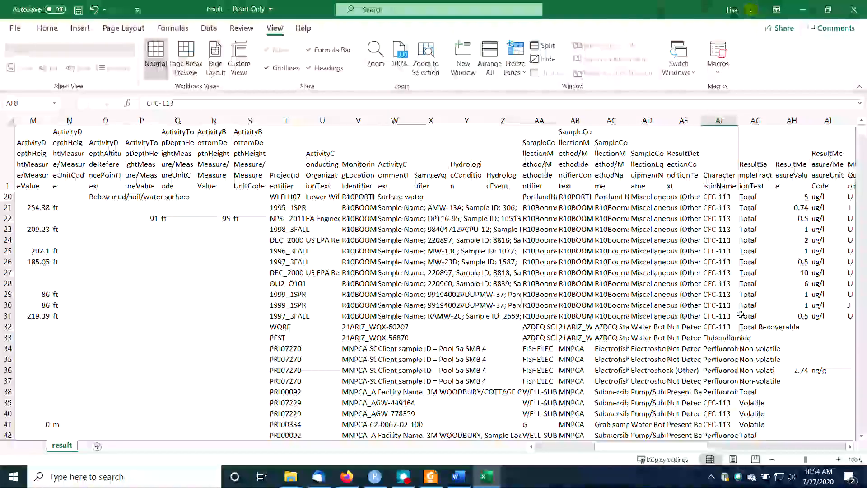
Review detection conditions for rows 33–61, including Not Detected results with empty values.
click(827, 337)
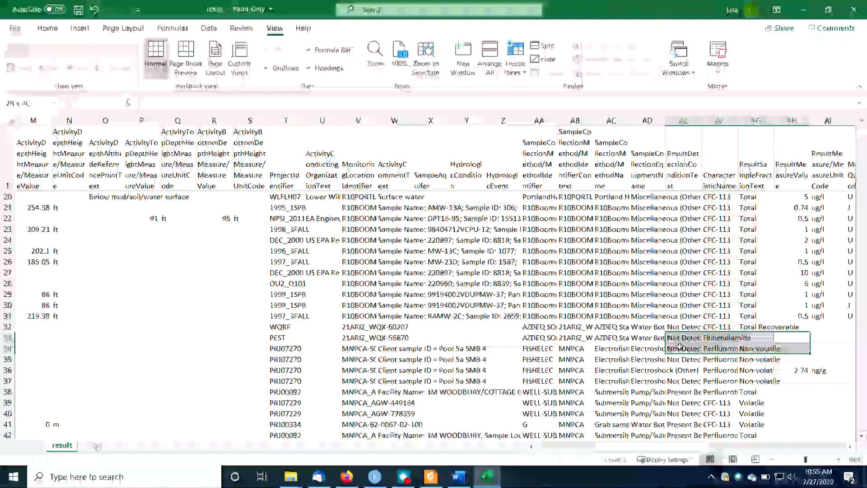
scroll(down, 3)
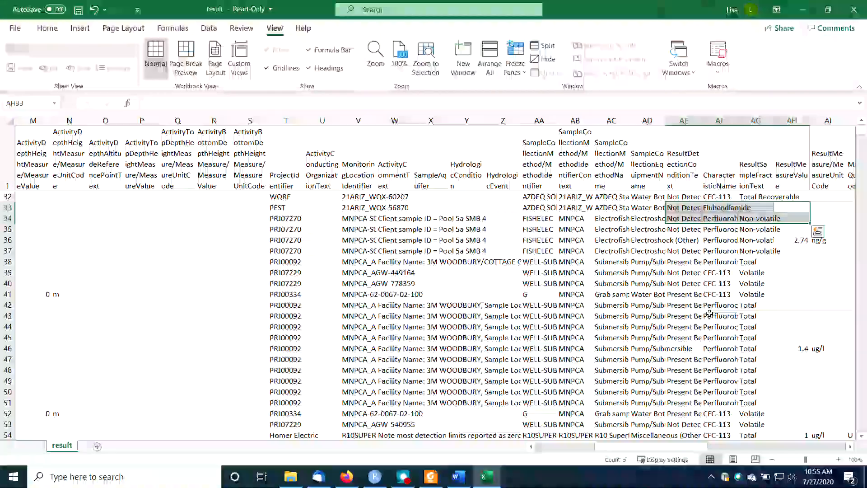
click(791, 294)
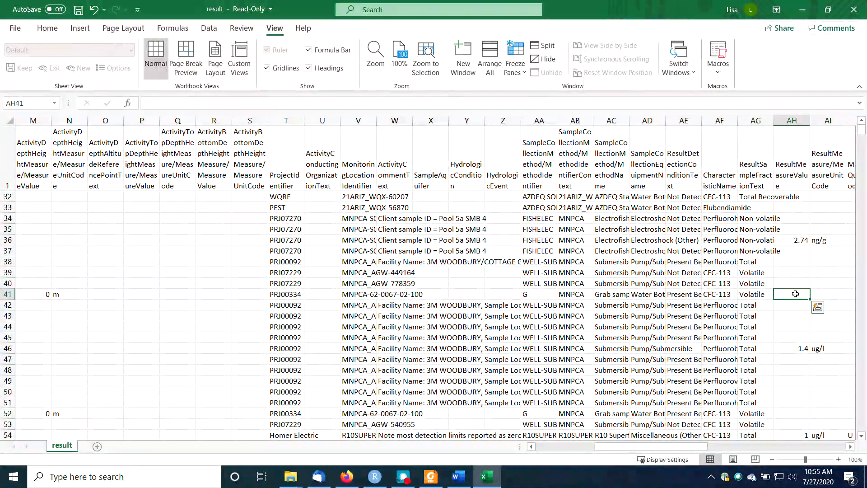
click(684, 294)
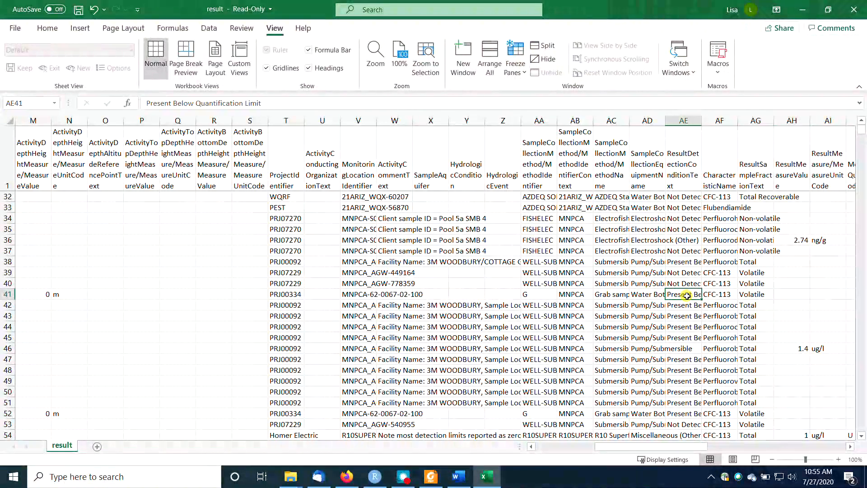
click(683, 304)
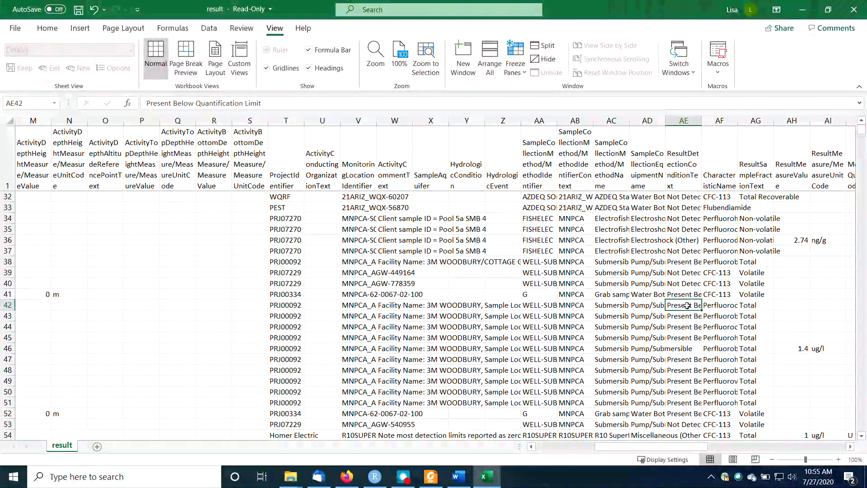
click(683, 370)
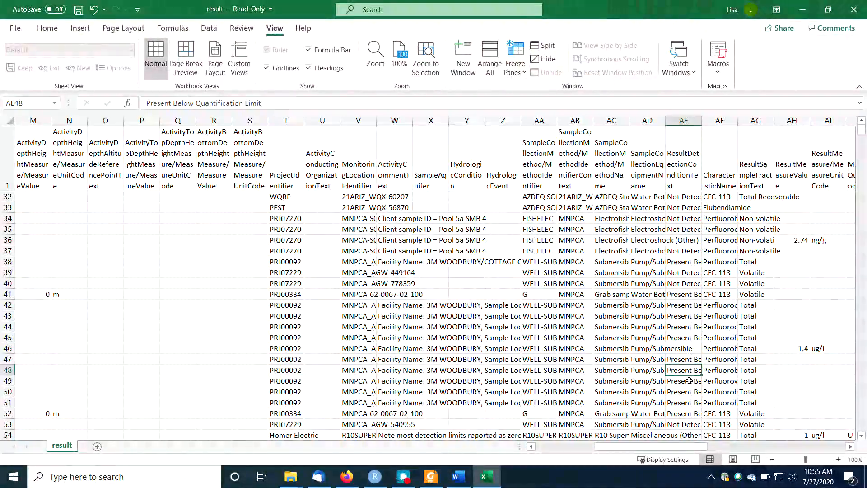
scroll(down, 3)
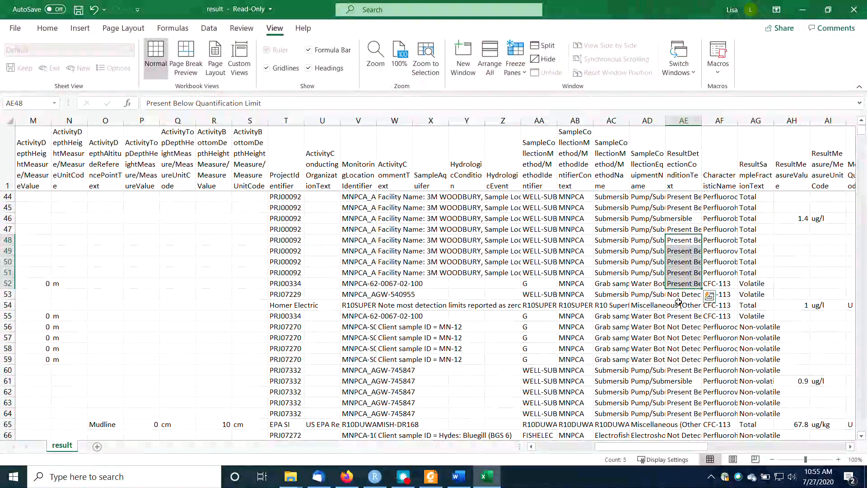
click(683, 284)
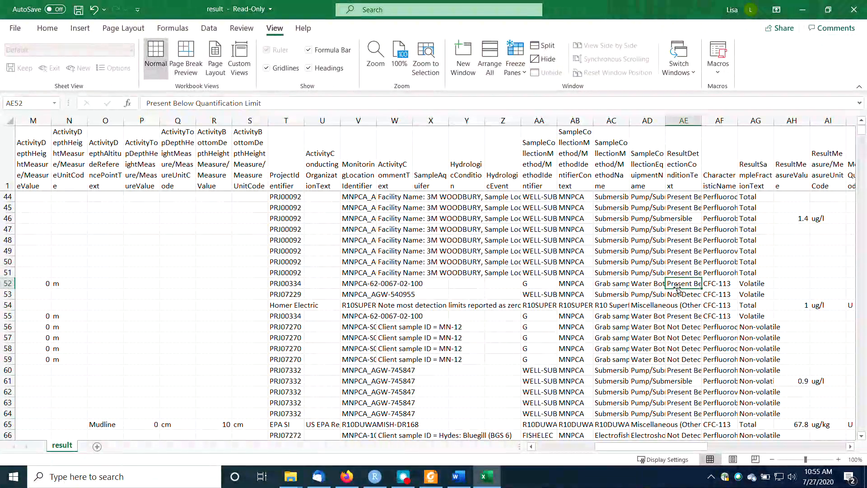
click(683, 293)
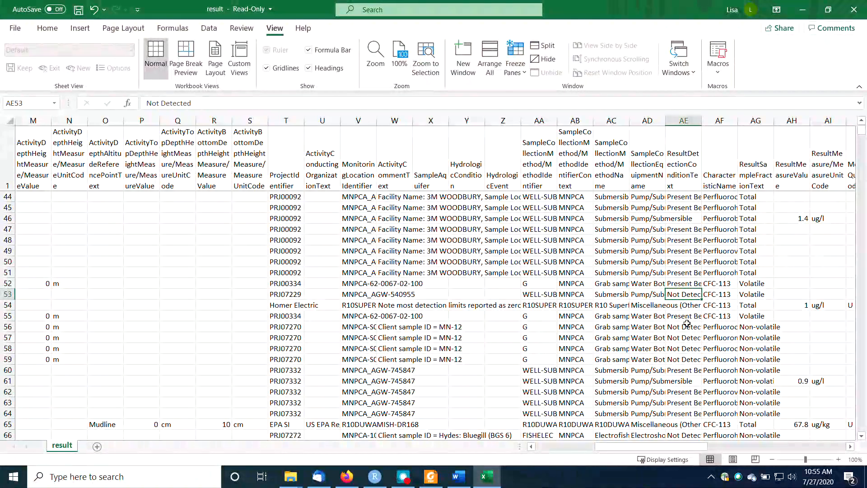
click(683, 381)
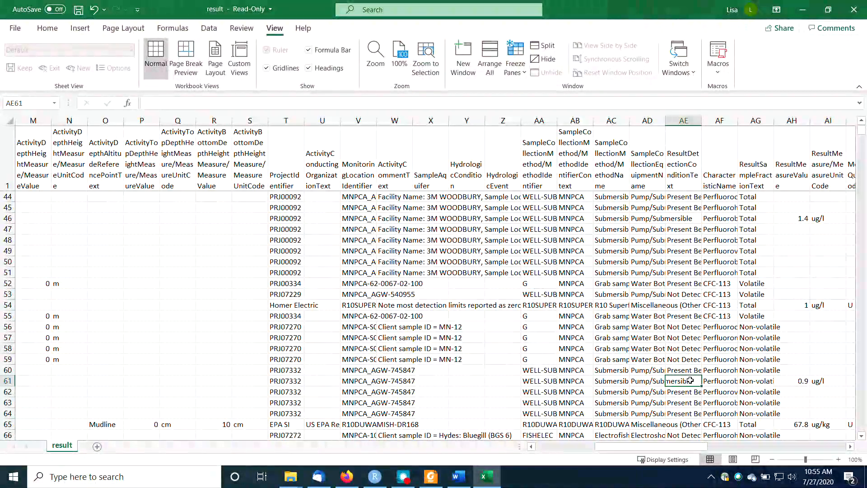
Scroll past row 140, checking the result value in row 122, then back up.
scroll(down, 3)
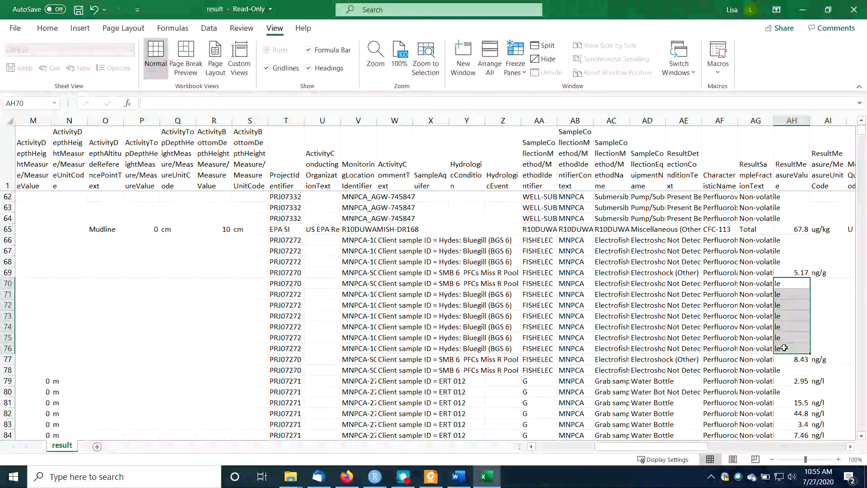
scroll(down, 3)
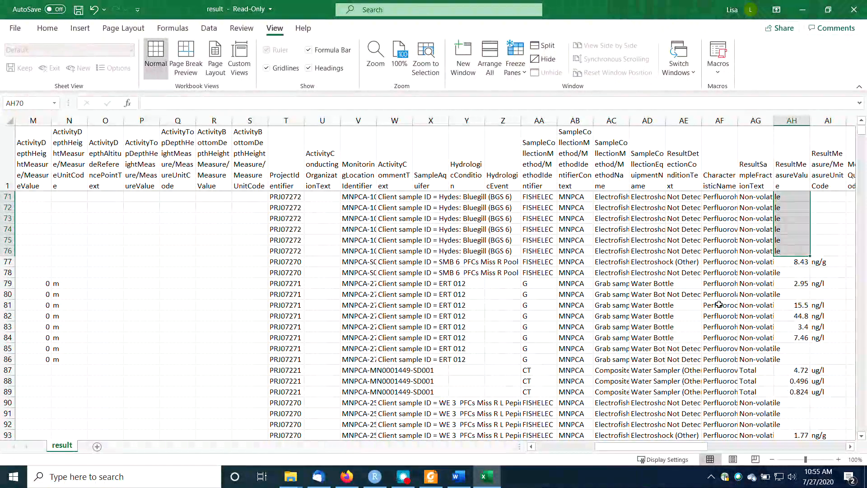
scroll(down, 3)
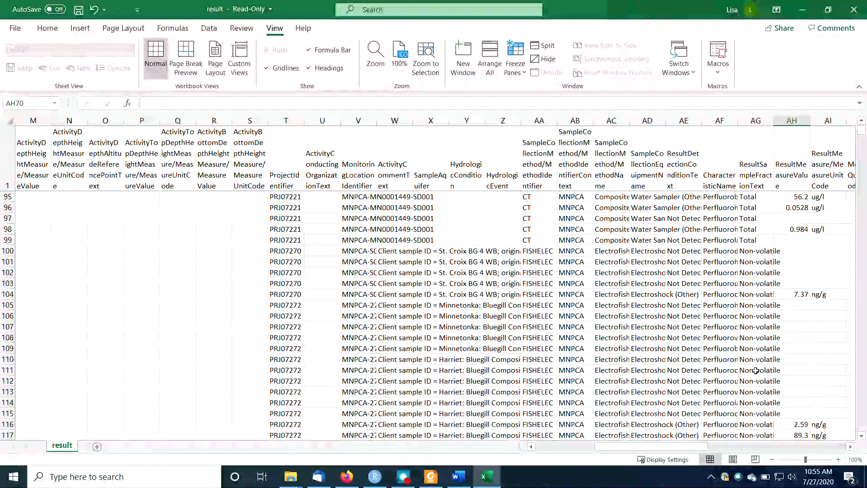
mouse_move(722, 332)
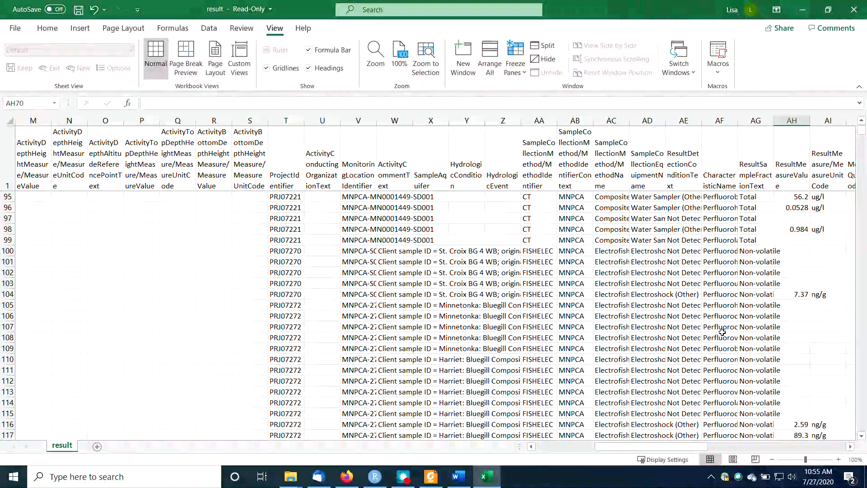
scroll(down, 3)
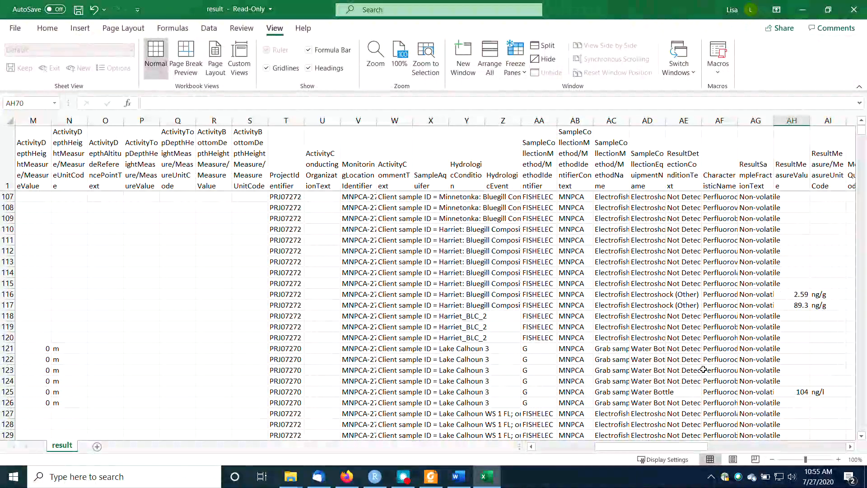
click(683, 358)
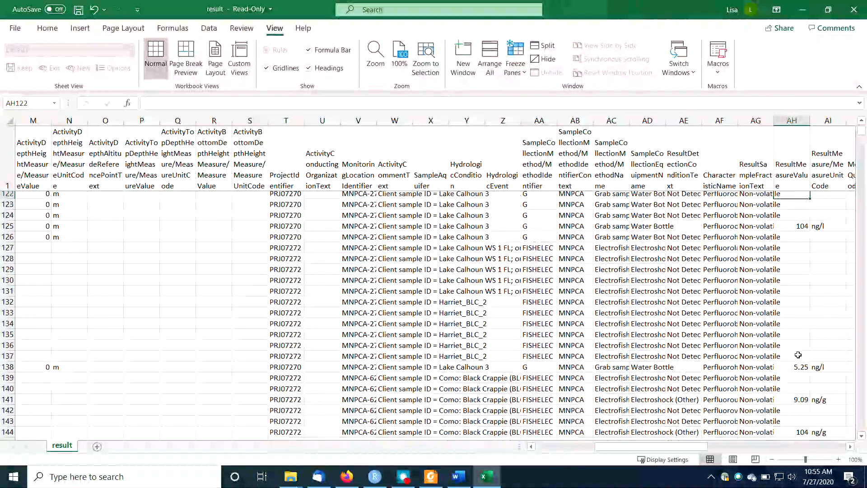
scroll(up, 3)
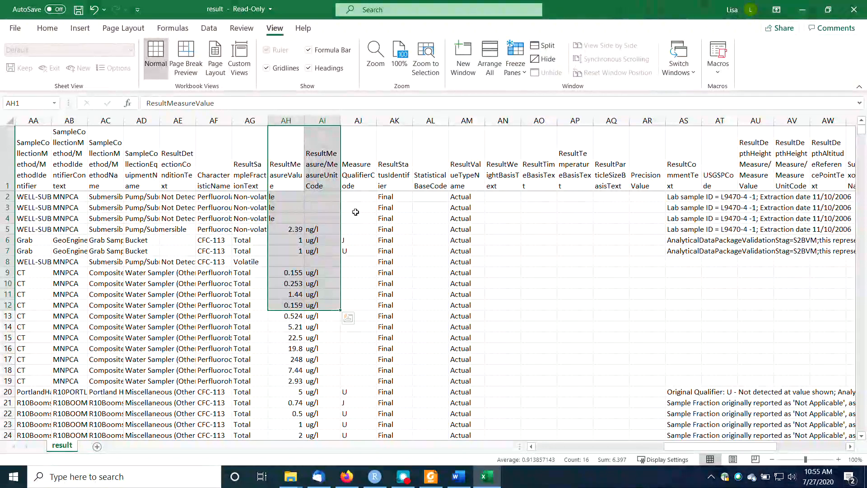
Select U qualifiers in AJ22:AJ28 and rows AE22:AJ29, then check the detection-condition column.
click(358, 239)
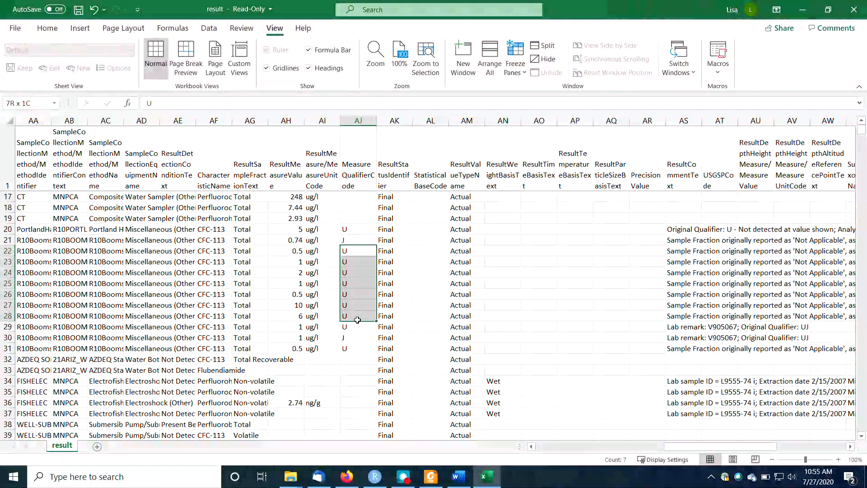
click(358, 326)
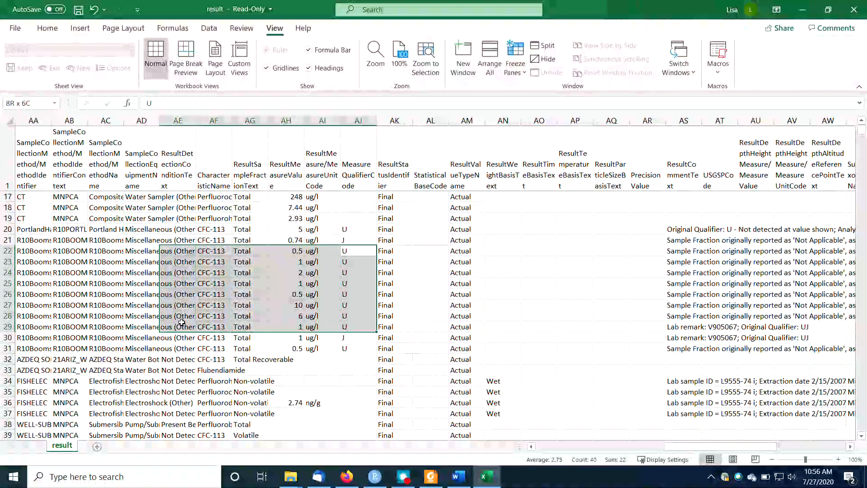
click(359, 251)
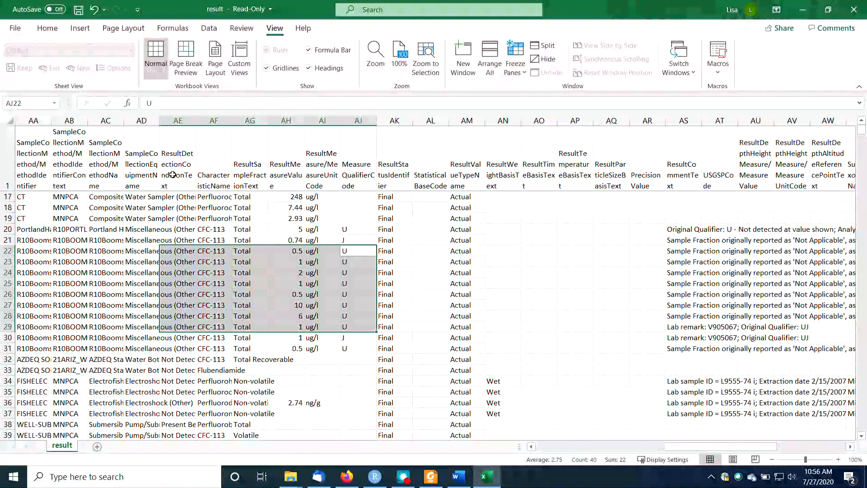
click(177, 196)
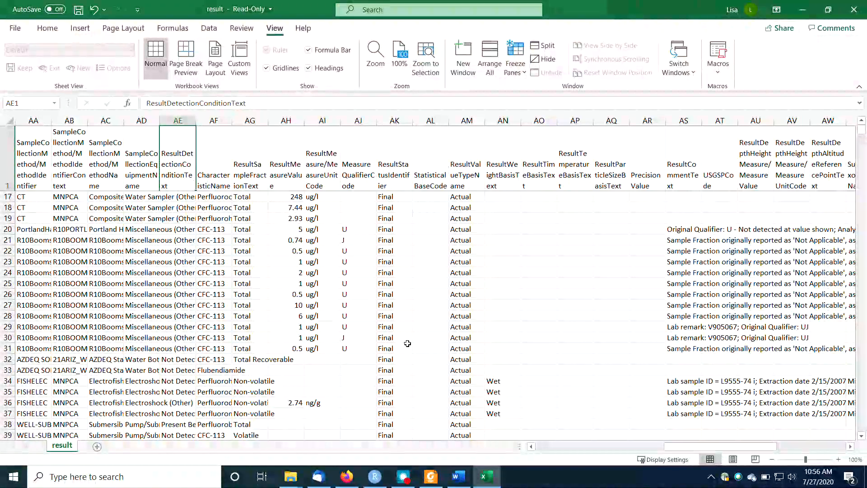
mouse_move(498, 336)
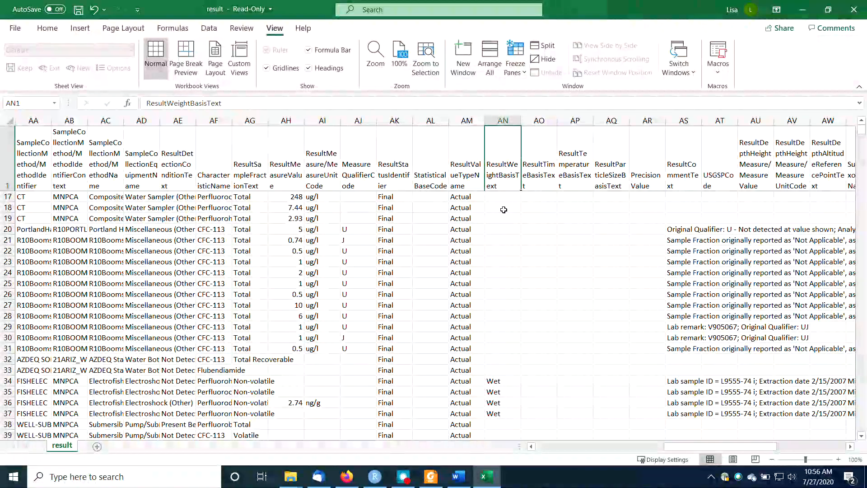
Inspect the Wet weight basis entry and filled and empty PrecisionValue cells.
scroll(down, 3)
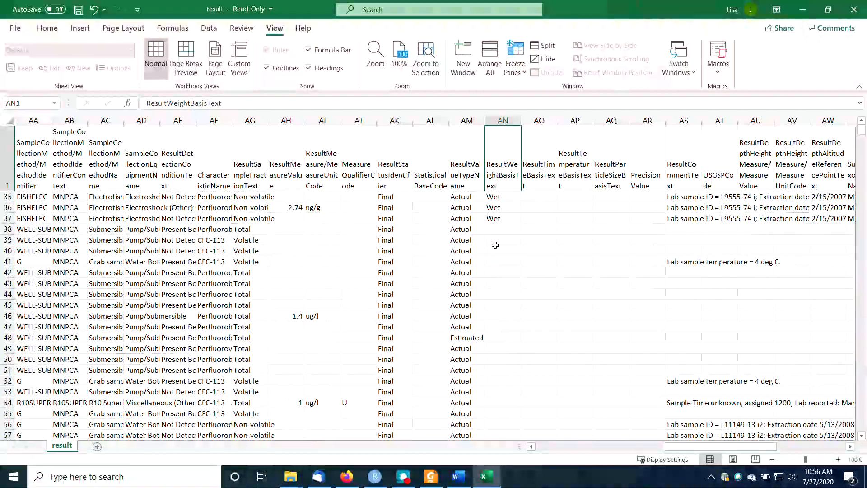
click(502, 239)
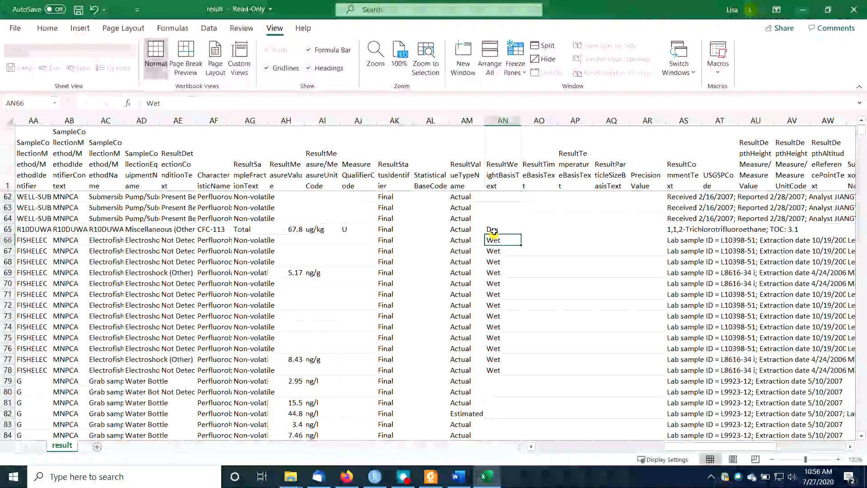
click(638, 185)
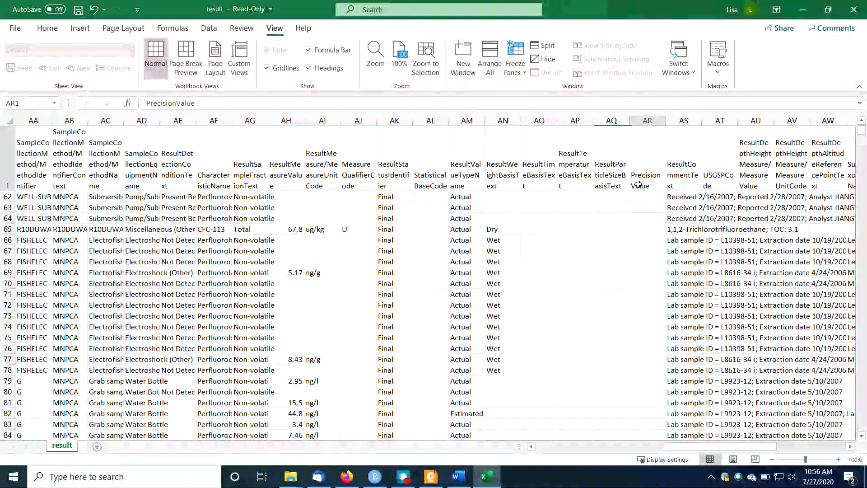
click(646, 347)
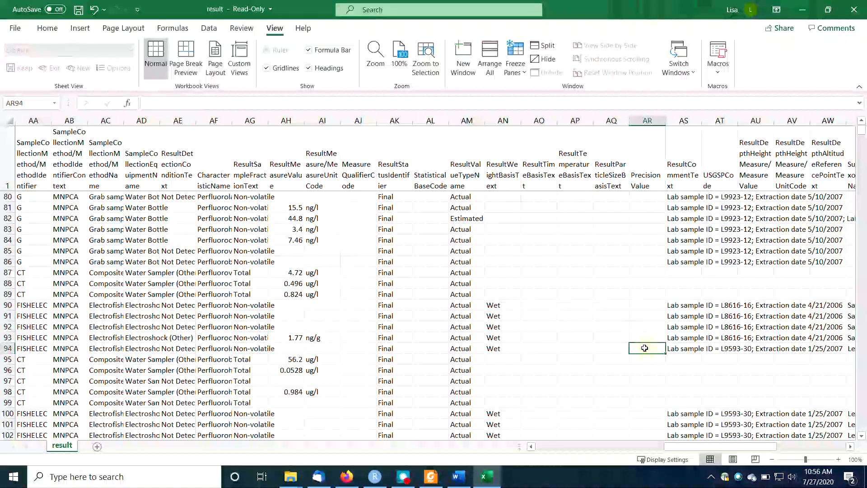
Read the result comments in AS2, AS20, AS22 and AS31, including qualifier and sample-fraction notes.
scroll(down, 3)
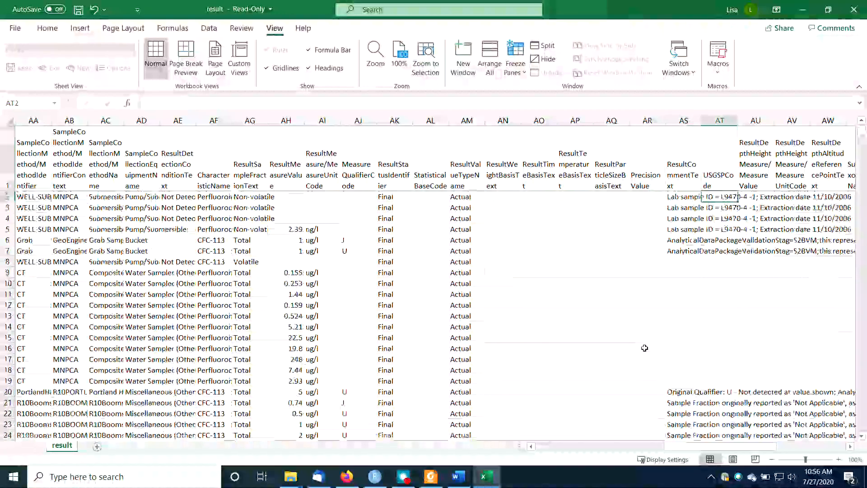
click(684, 196)
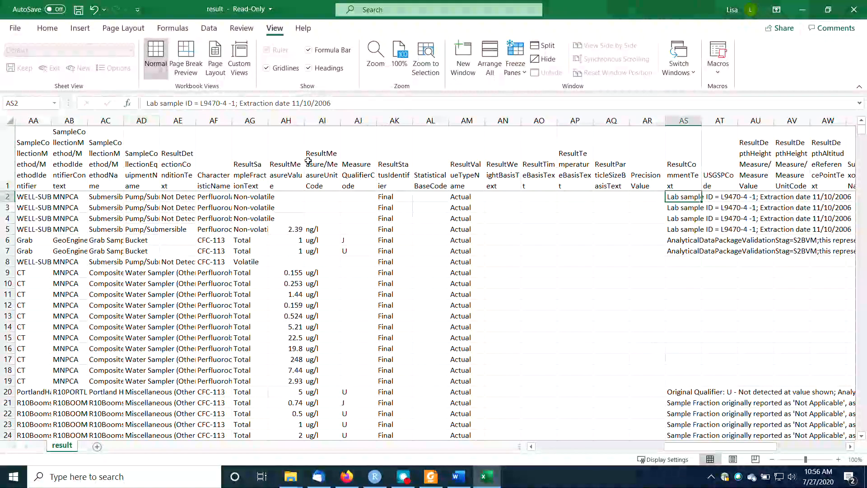
click(685, 392)
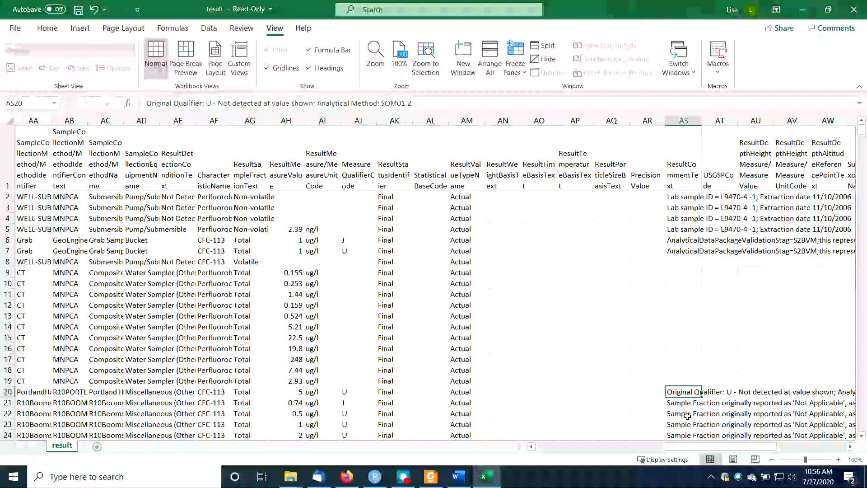
click(683, 414)
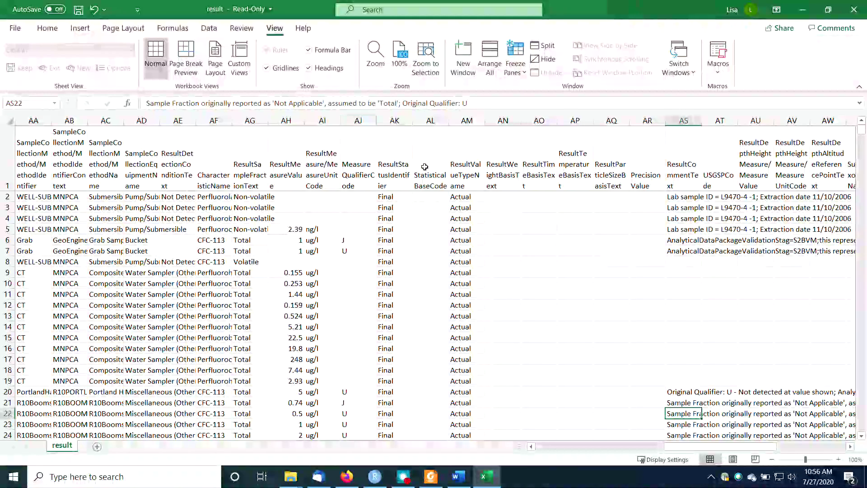
scroll(down, 3)
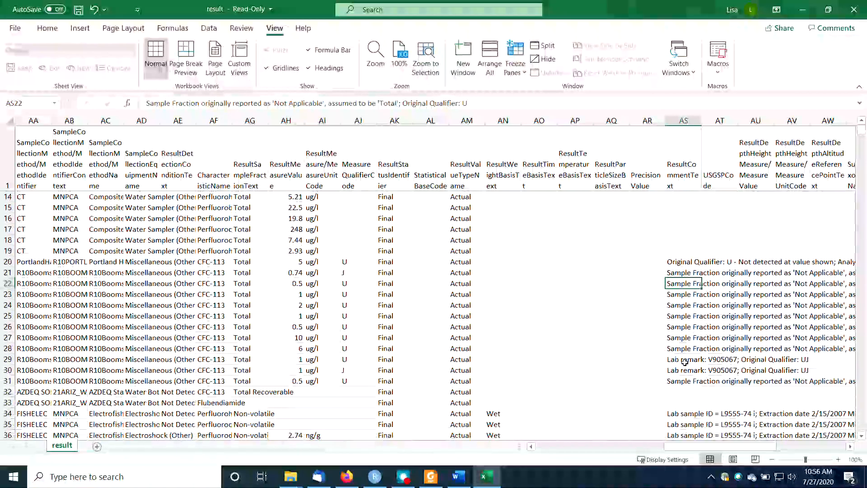
click(683, 380)
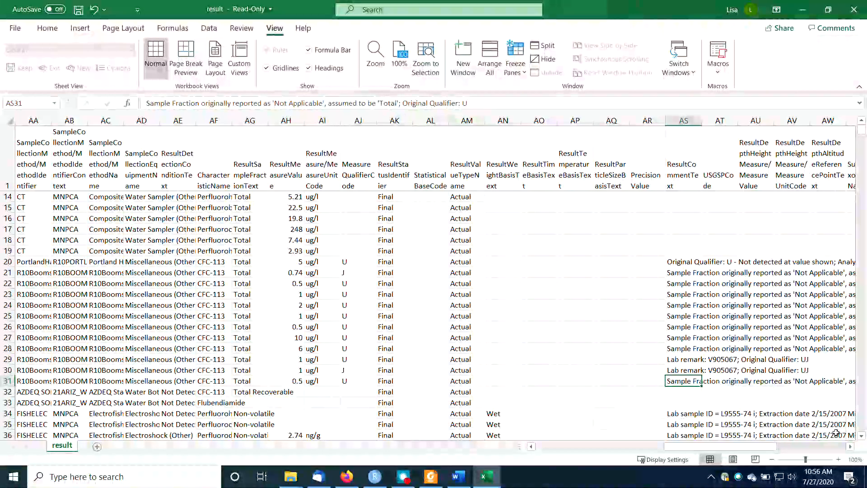
scroll(right, 3)
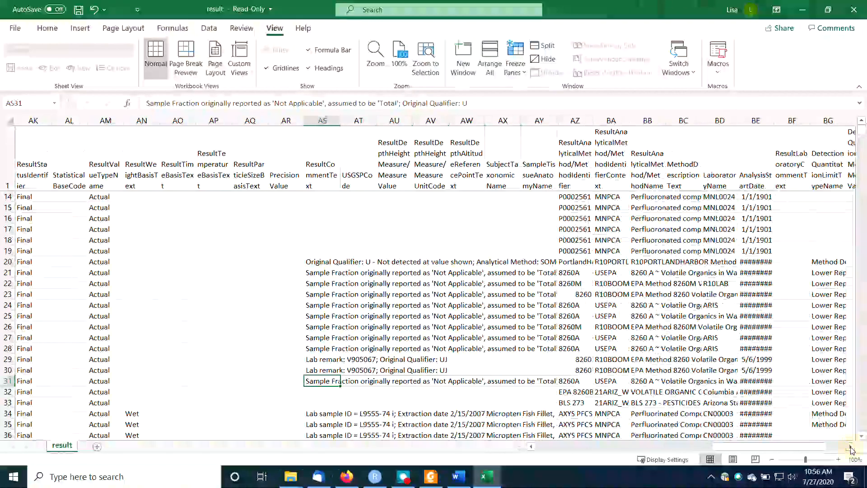
Total detection limits BH2:BH4, check empty row 19, and scan the limits past row 140.
scroll(right, 3)
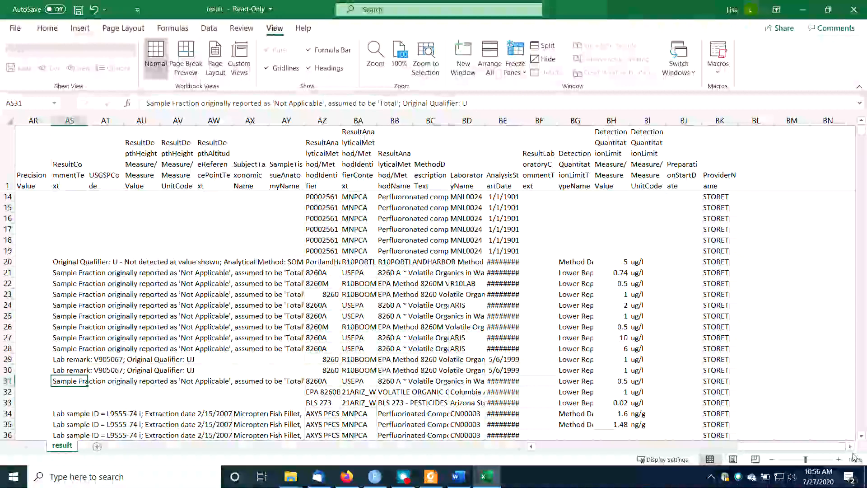
mouse_move(857, 459)
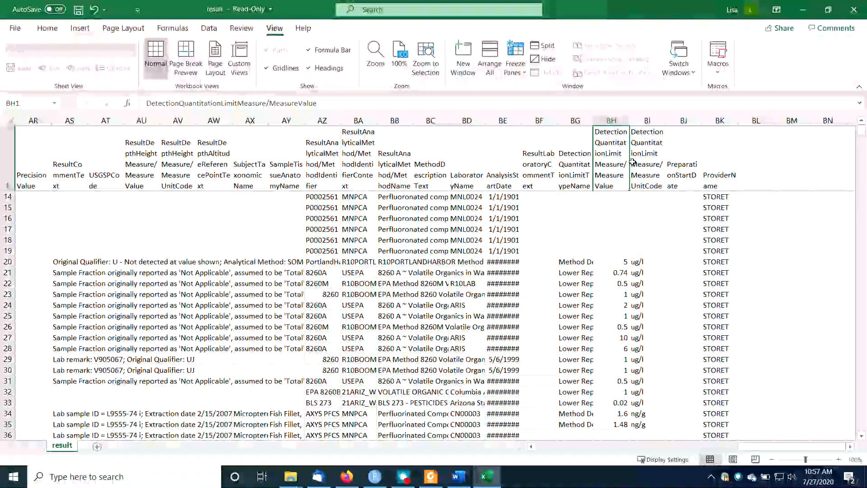
click(647, 164)
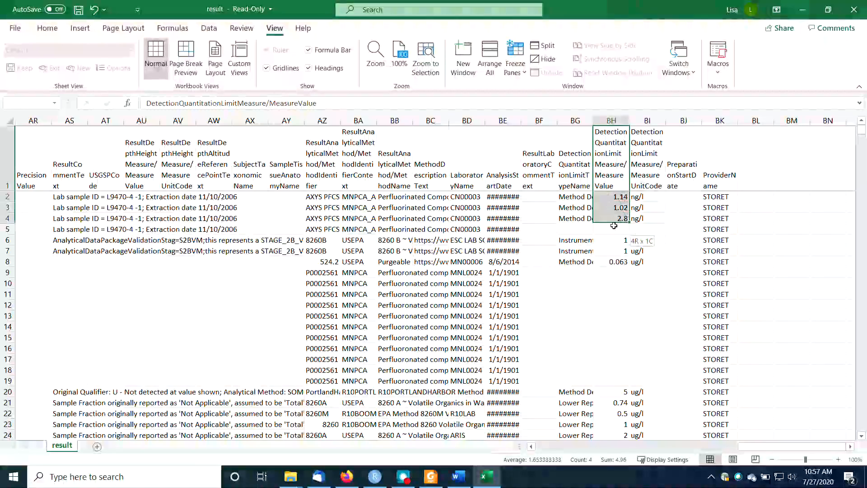
click(611, 305)
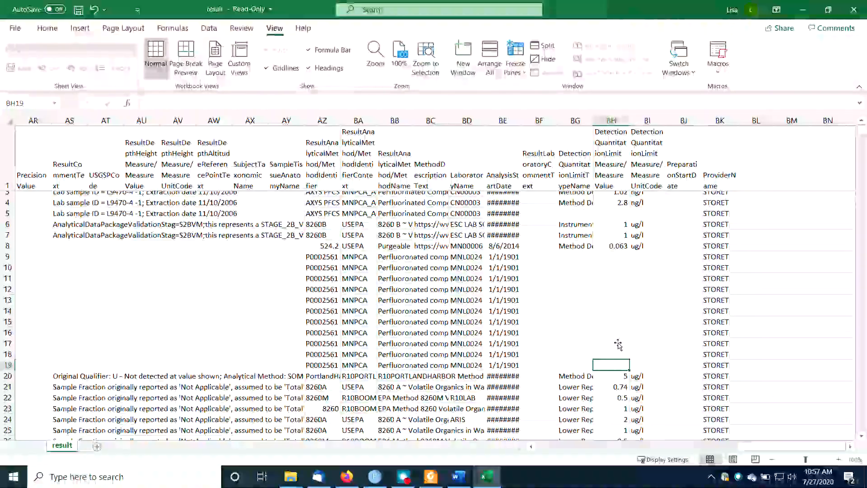
scroll(down, 3)
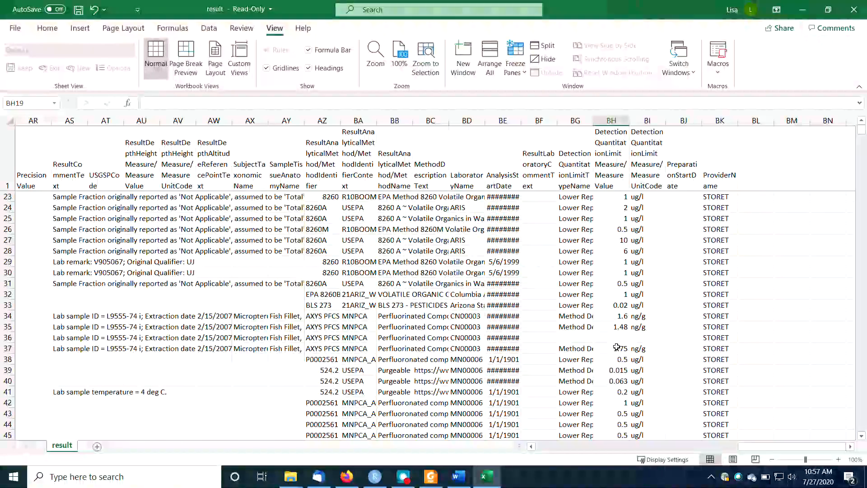
scroll(down, 3)
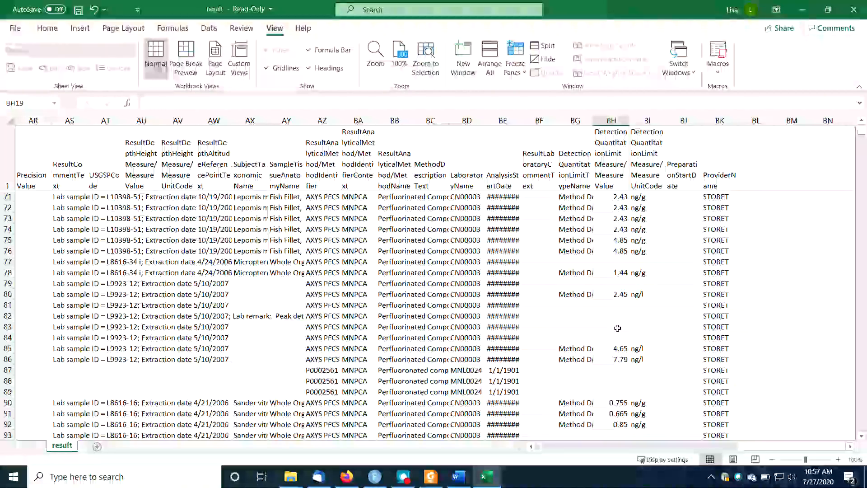
scroll(down, 3)
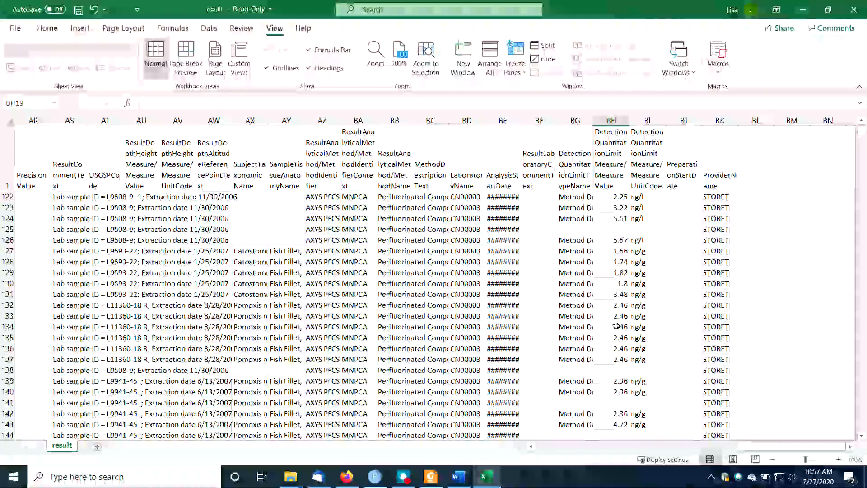
scroll(down, 3)
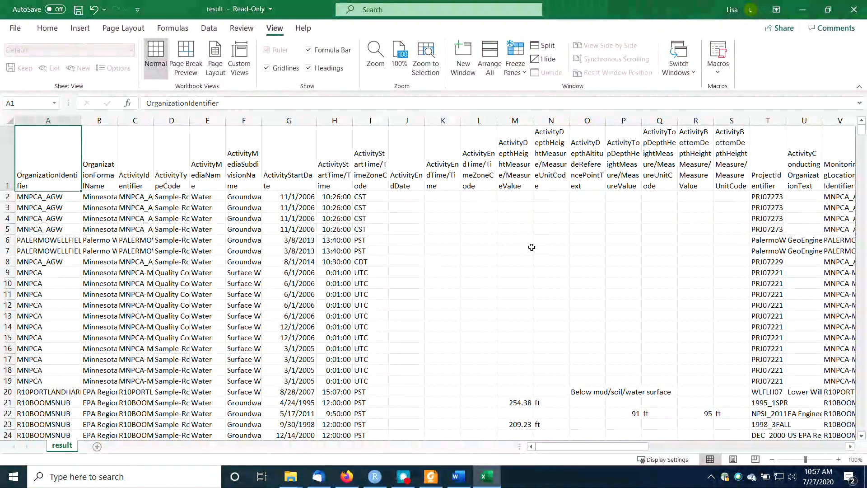
mouse_move(477, 351)
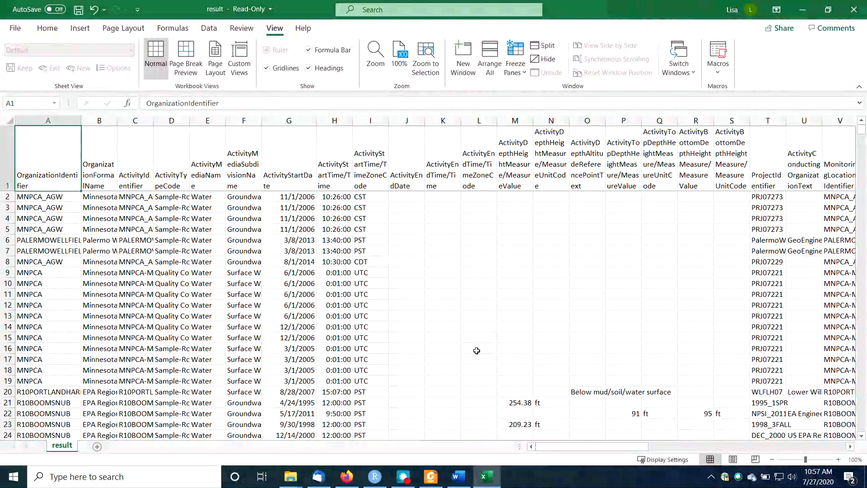
mouse_move(466, 388)
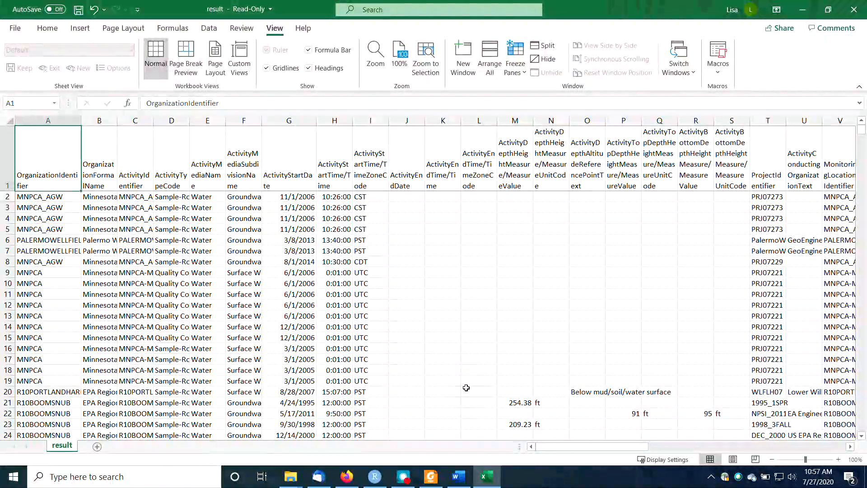